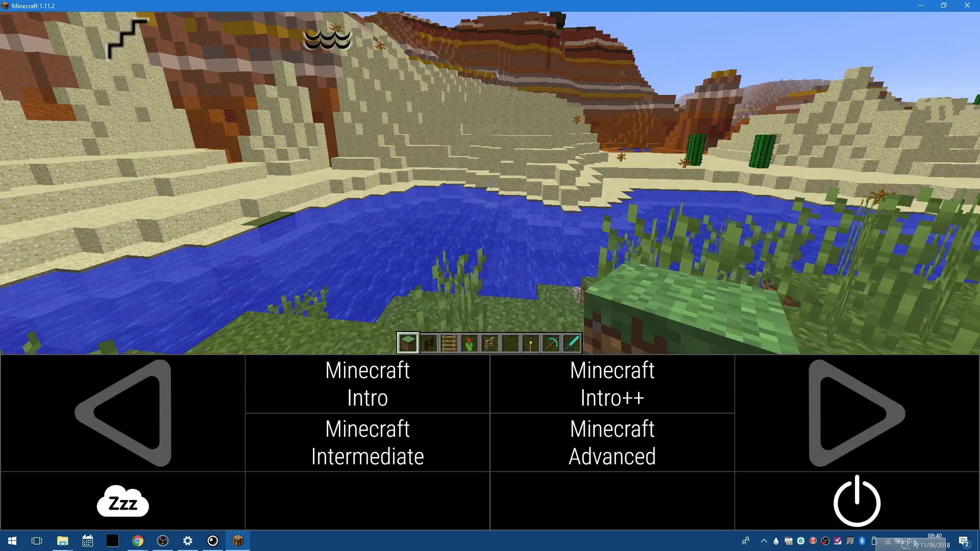
Load the Minecraft Intermediate keyboard and start looking around with gaze
left_click(367, 442)
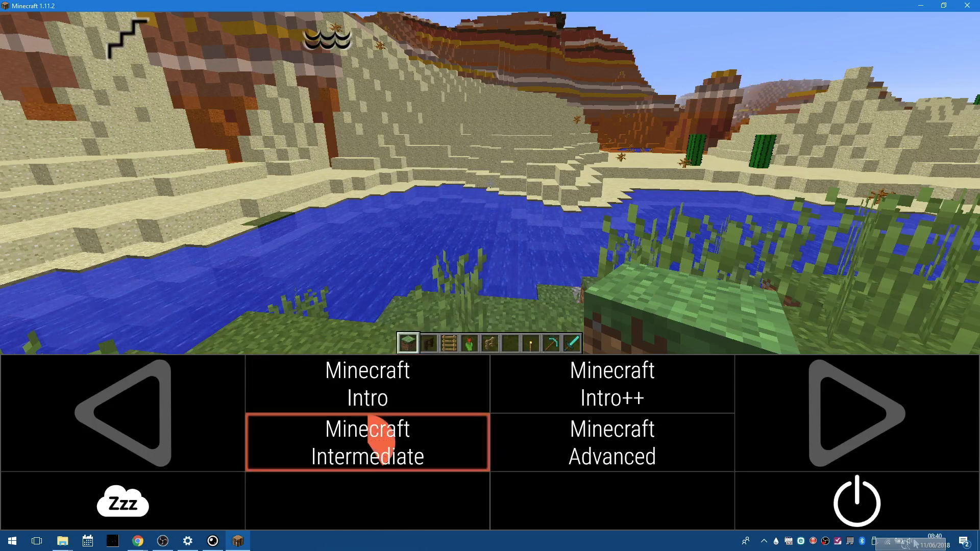
left_click(366, 442)
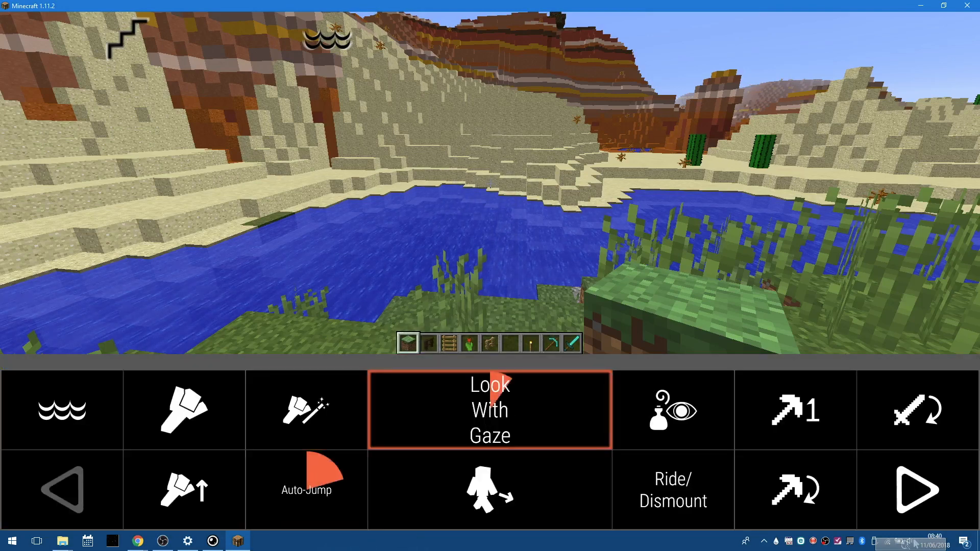
left_click(305, 489)
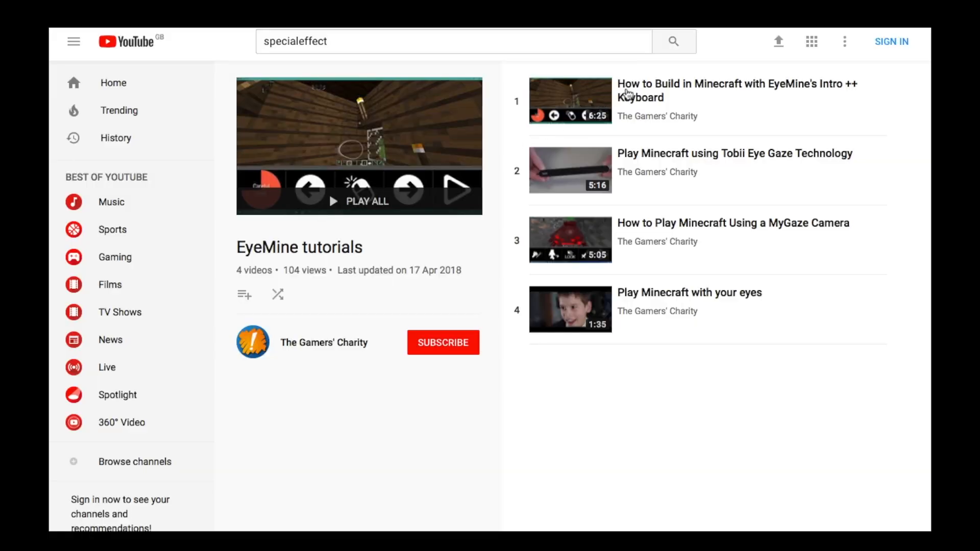
left_click(570, 101)
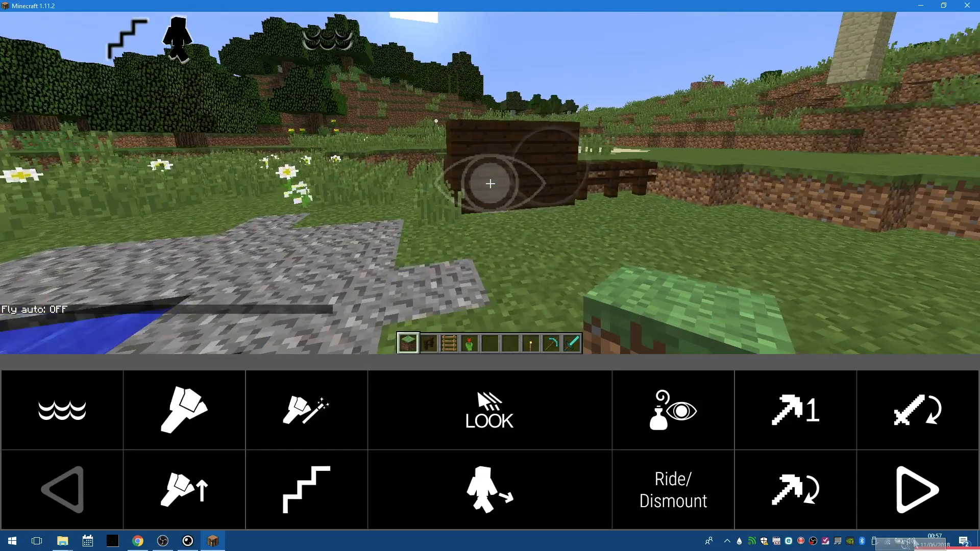
Walk up to the plank wall, then bring up the item controls and cycle the hotbar
left_click(489, 489)
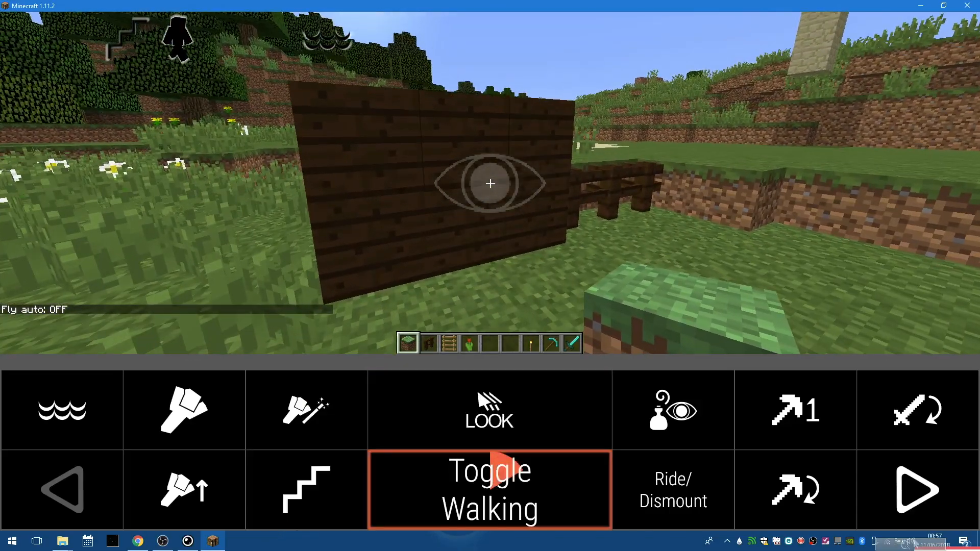
left_click(489, 489)
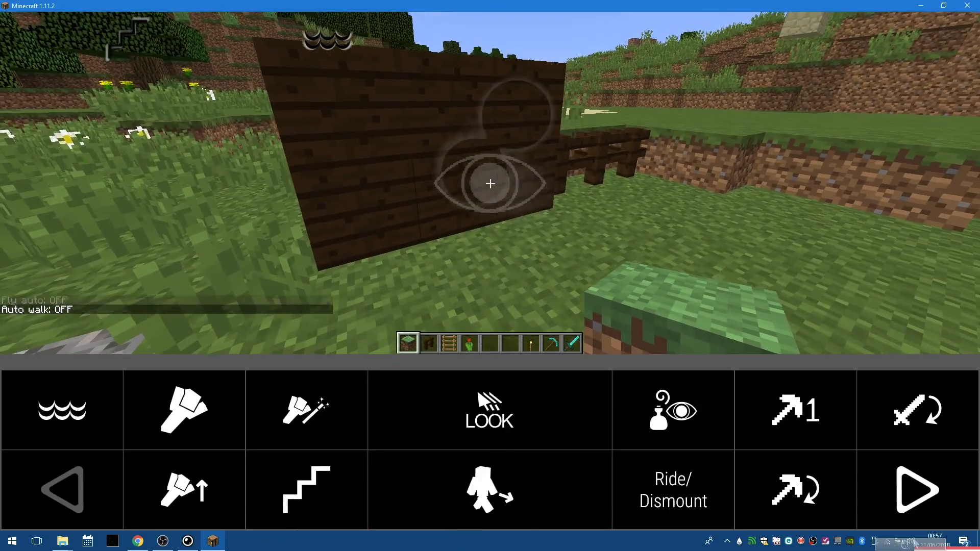
left_click(915, 489)
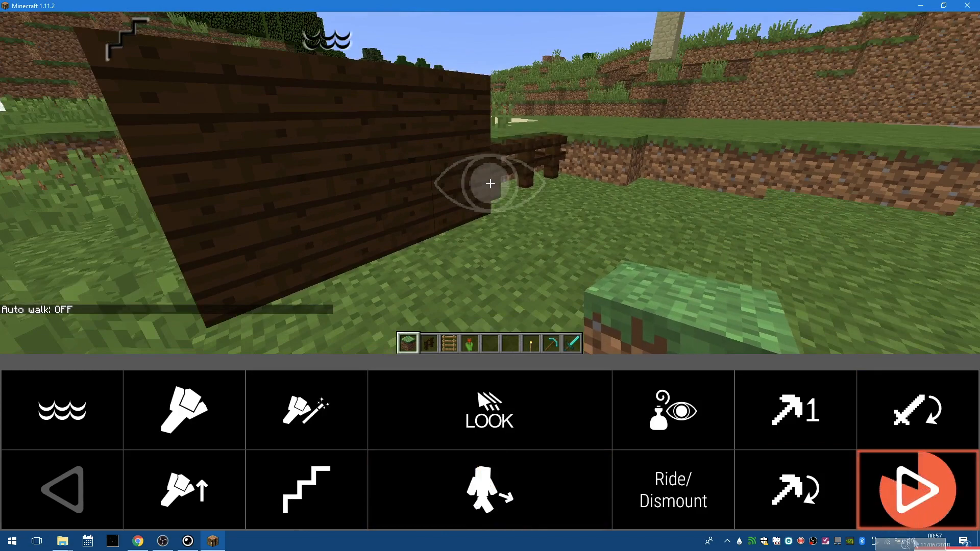
left_click(917, 489)
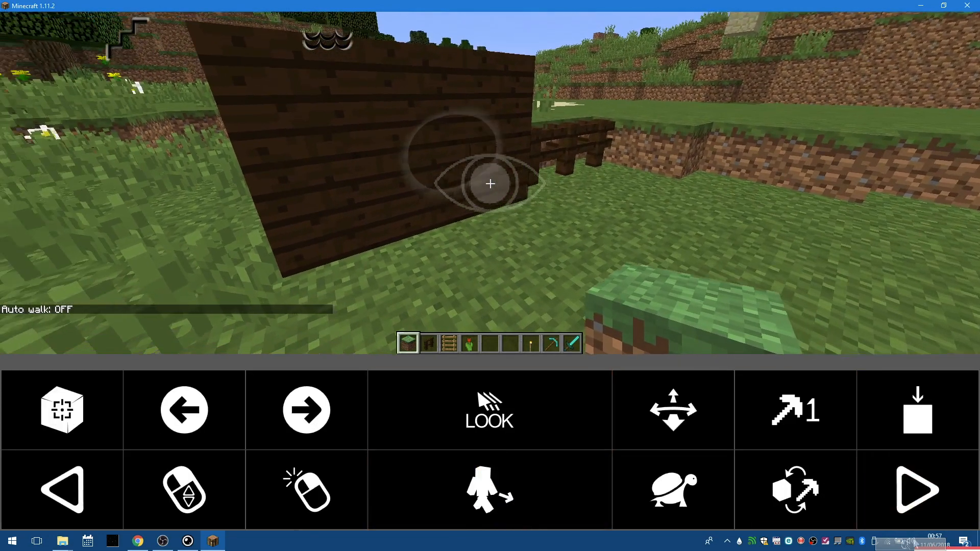
left_click(306, 409)
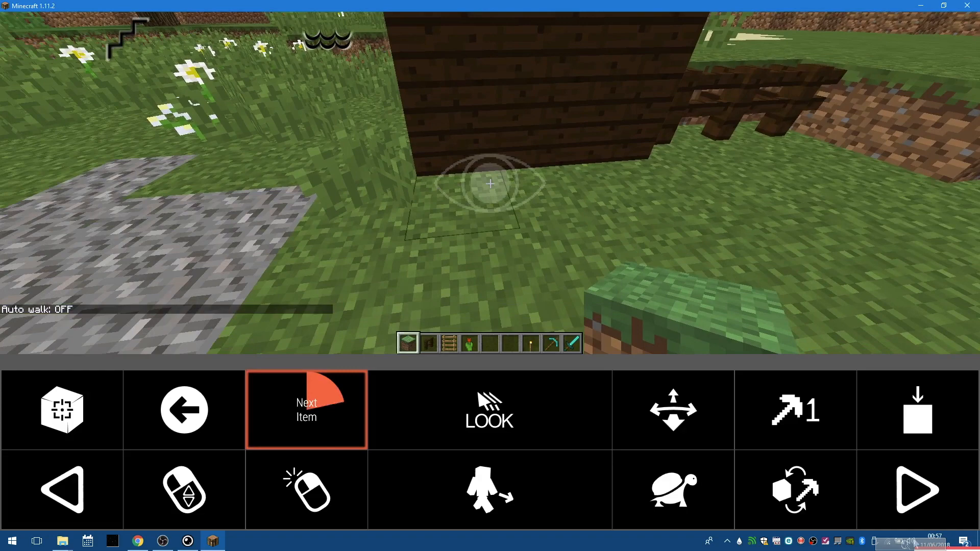
left_click(306, 410)
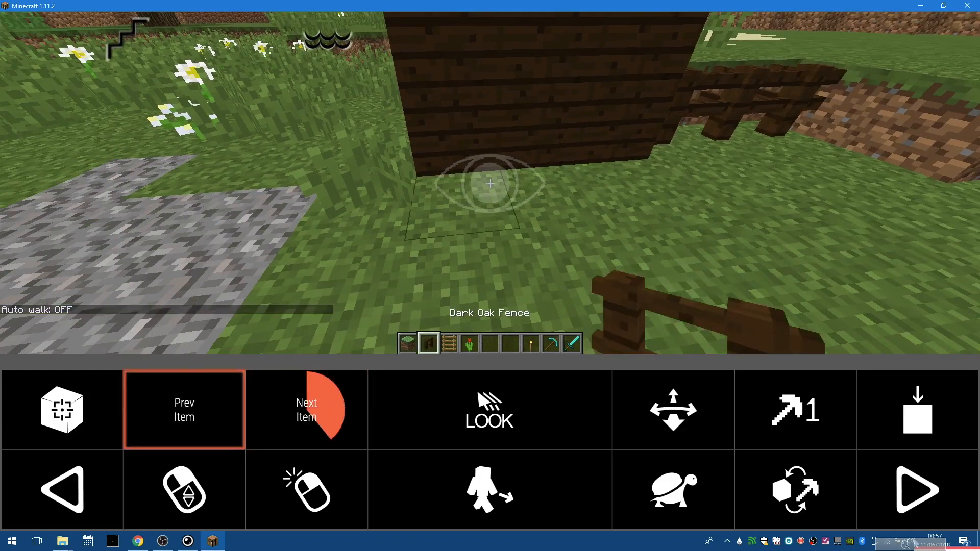
left_click(183, 408)
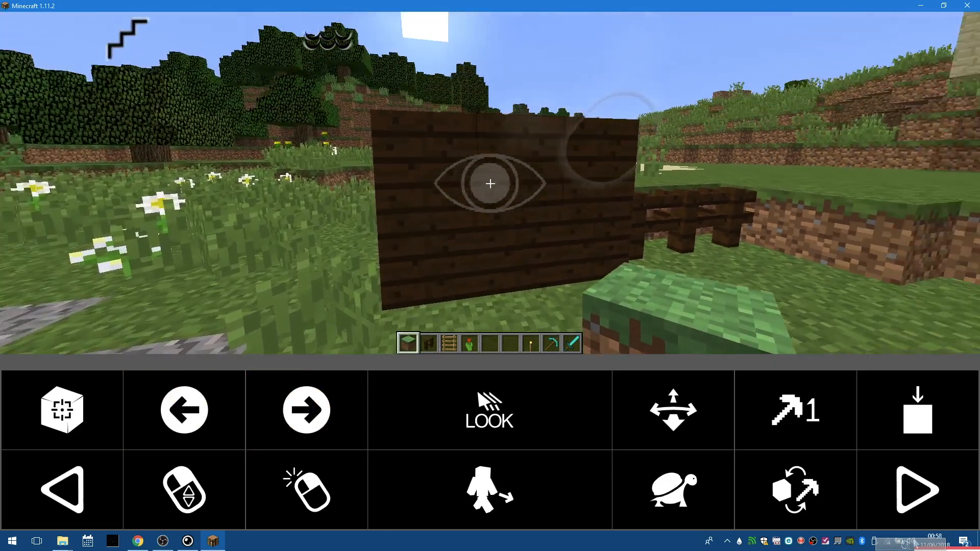
Pick dark oak planks from the wall and walk across the field to the grass beside the sand
left_click(61, 409)
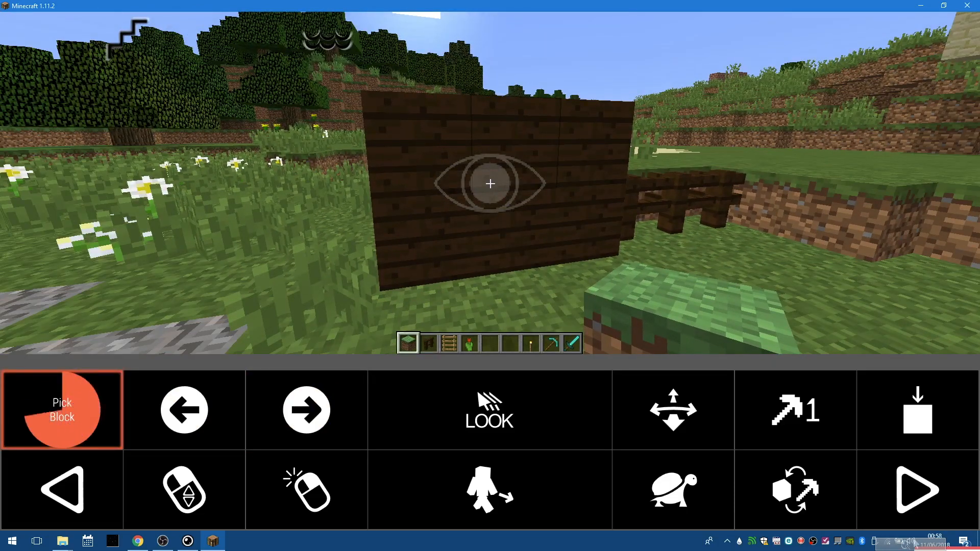
left_click(62, 410)
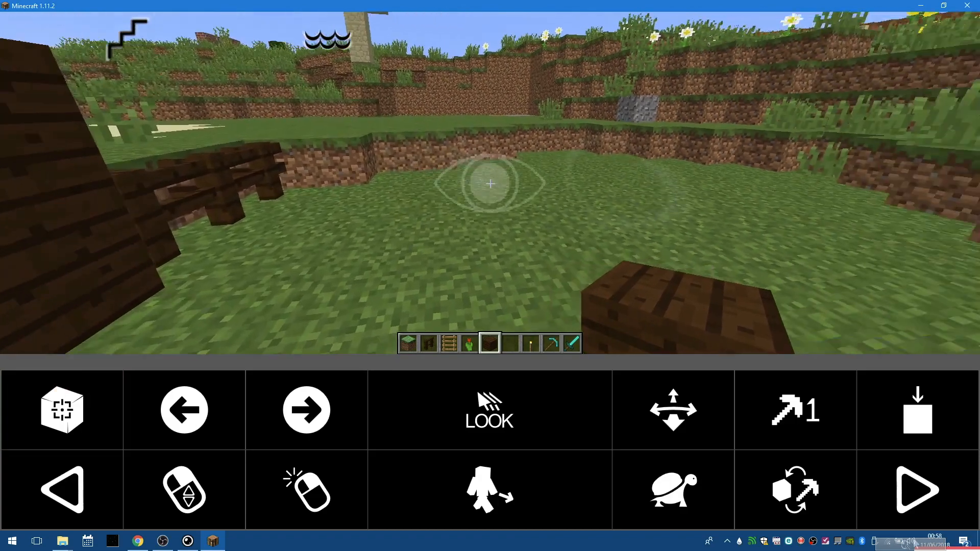
left_click(489, 489)
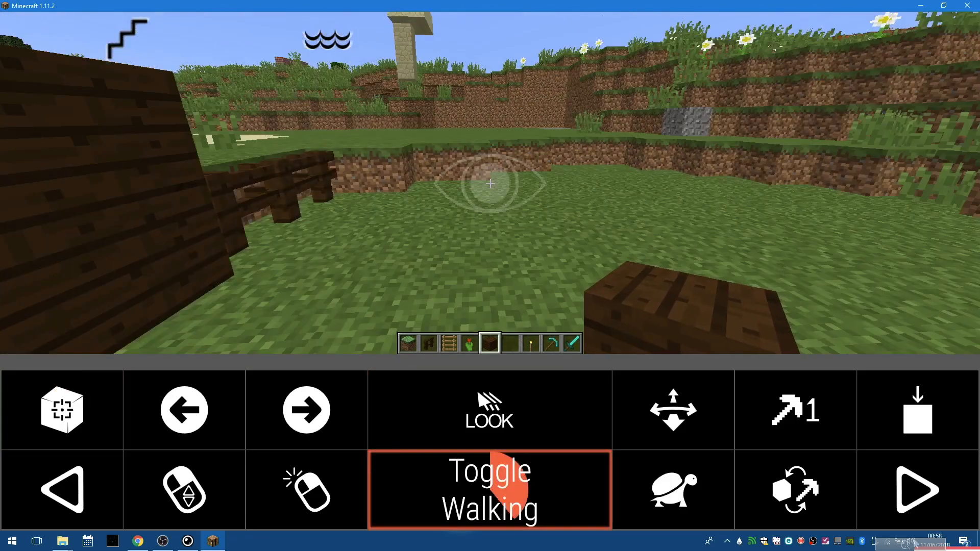
left_click(489, 489)
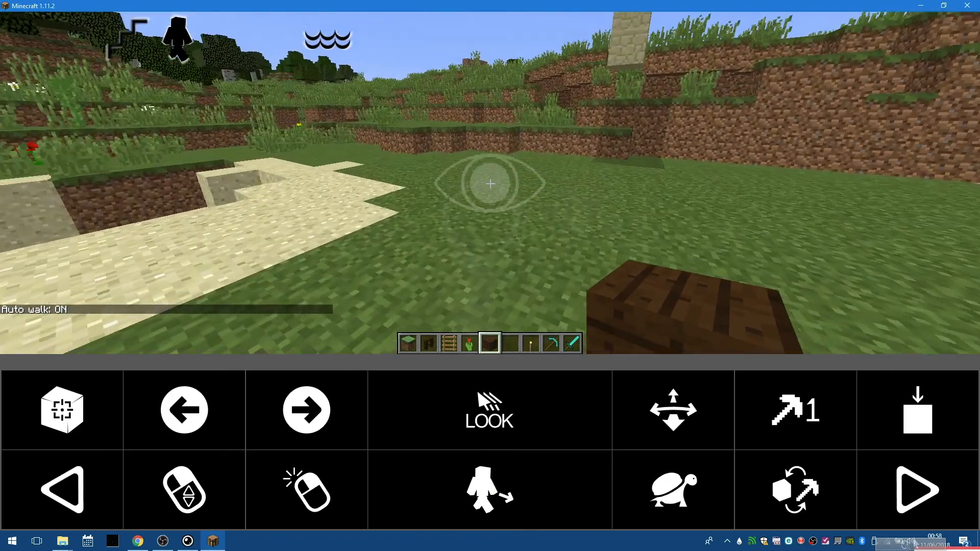
left_click(489, 489)
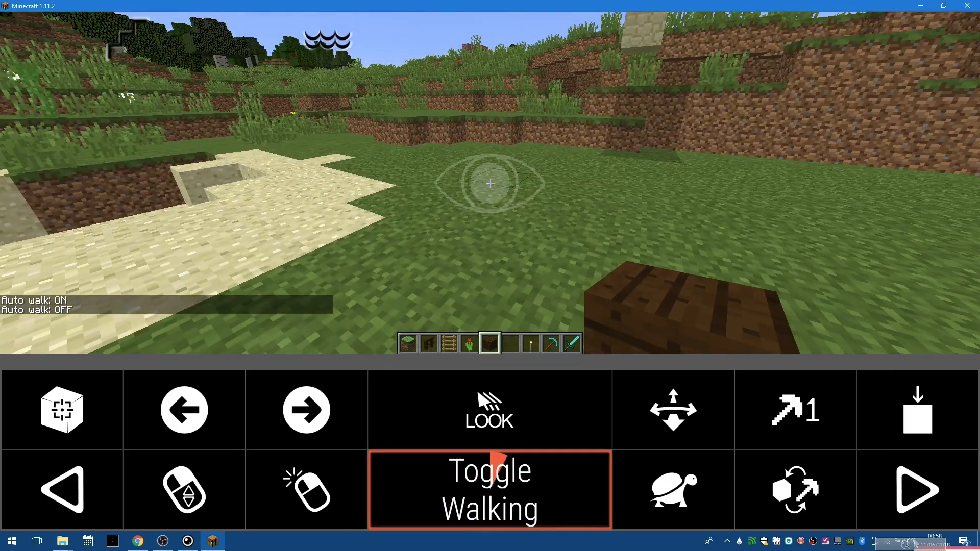
left_click(489, 489)
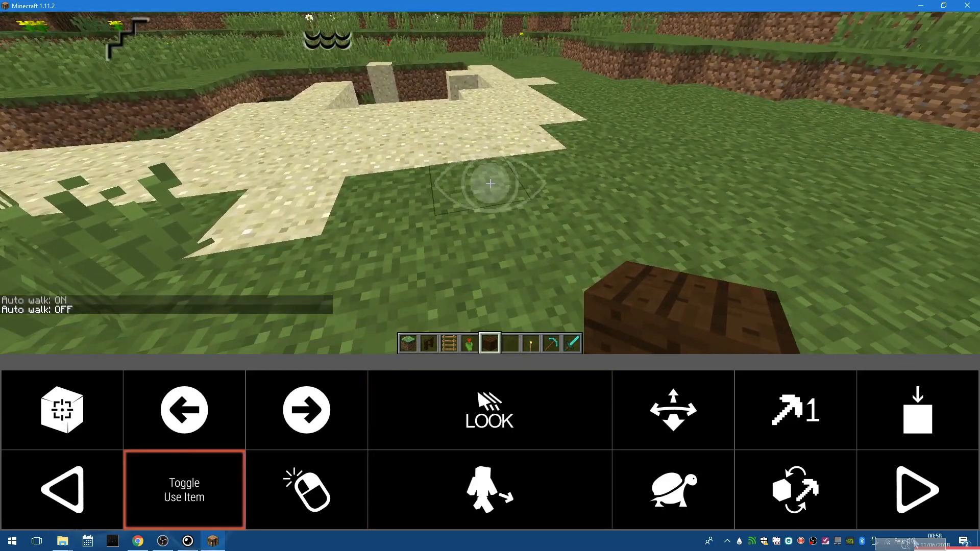
Place a dark oak plank on the grass and stack a second one on top
left_click(306, 489)
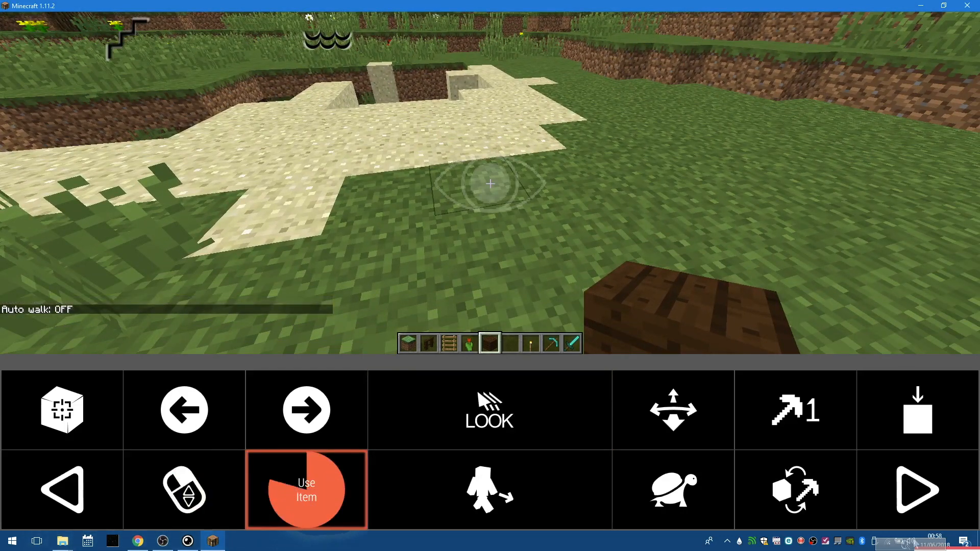
left_click(306, 489)
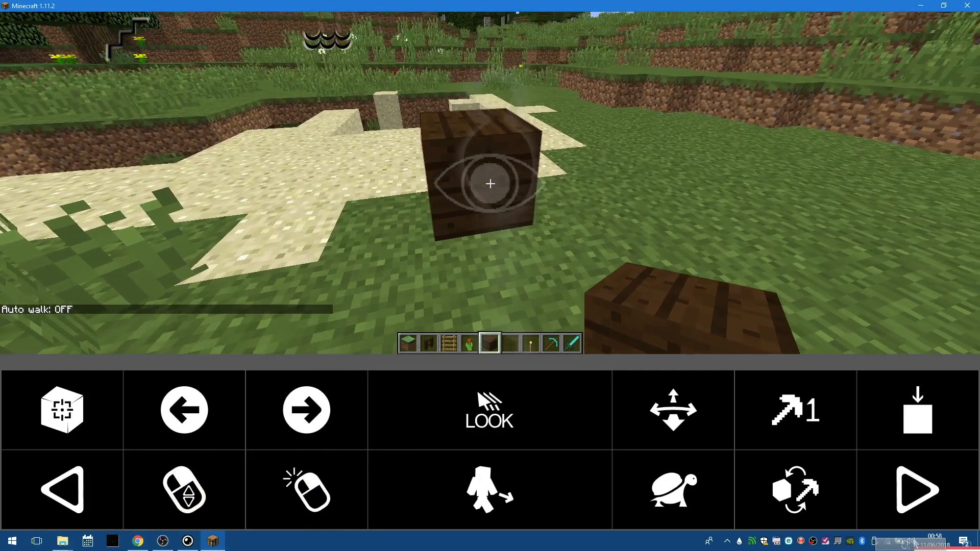
left_click(306, 489)
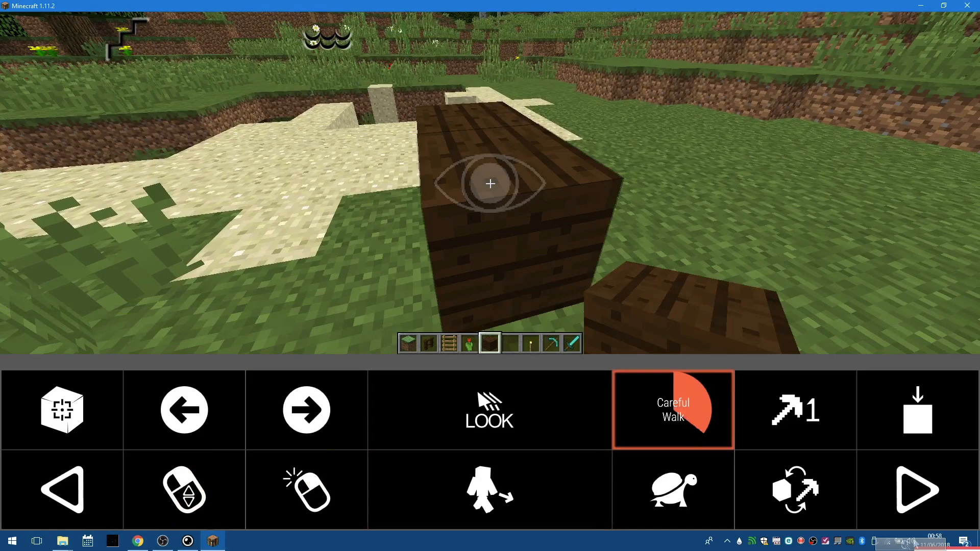
Turn on careful walk and stack more planks onto the pillar while steering along it
left_click(672, 410)
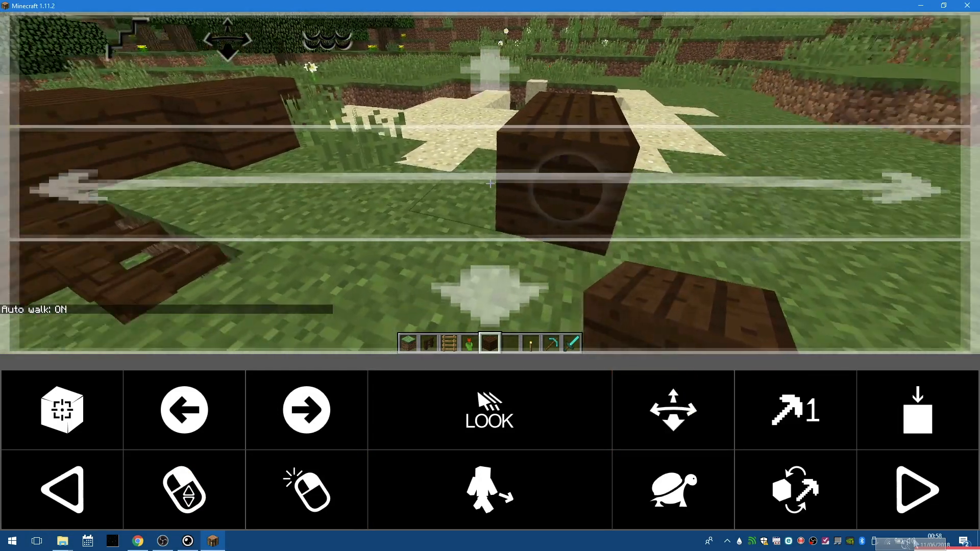
left_click(306, 489)
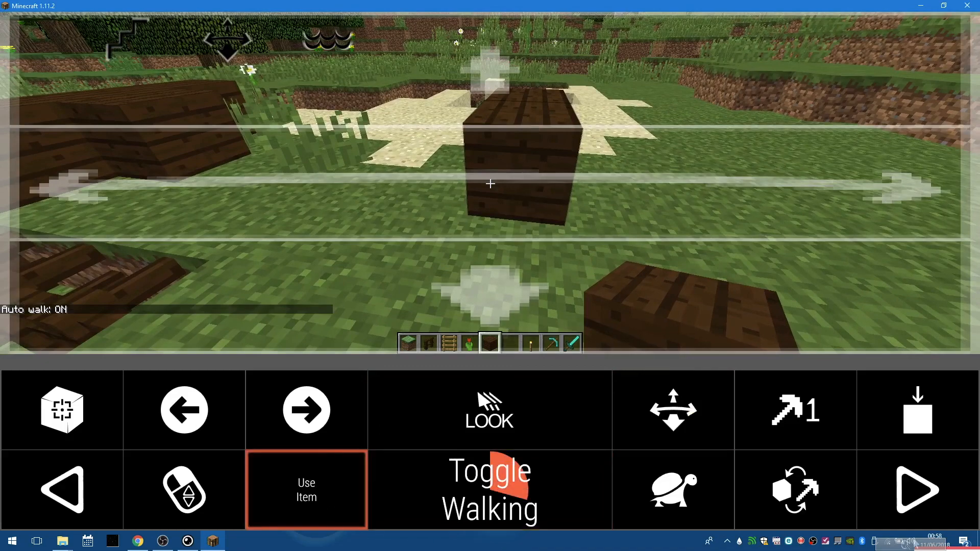
left_click(489, 409)
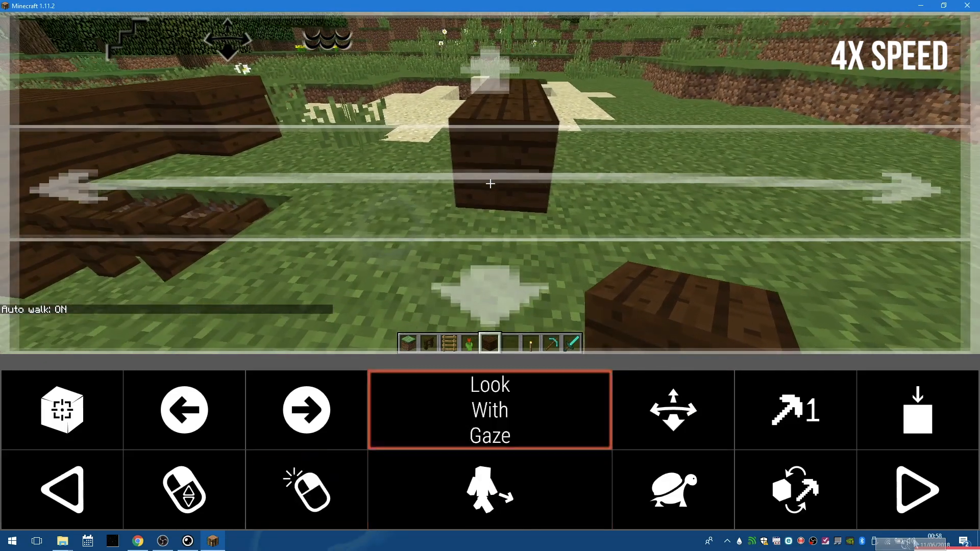
left_click(489, 409)
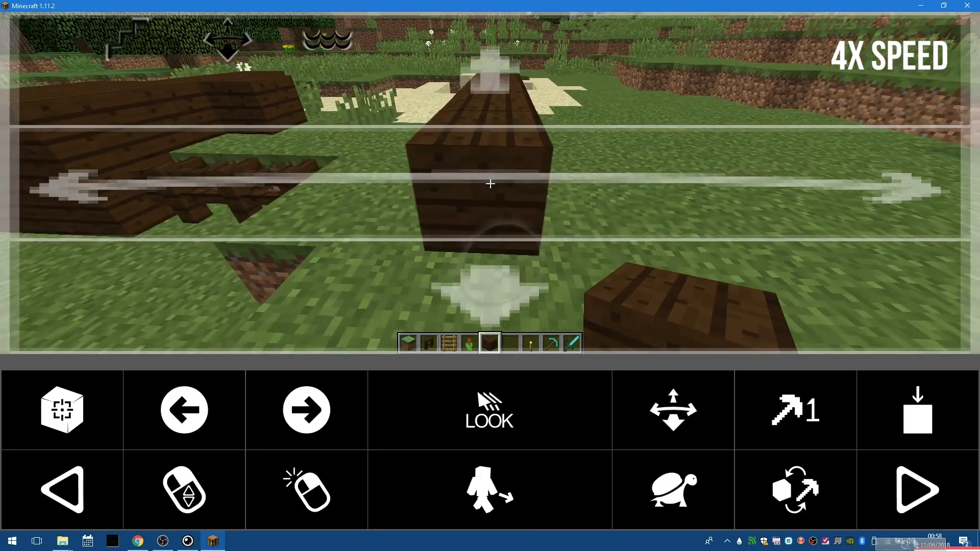
left_click(307, 489)
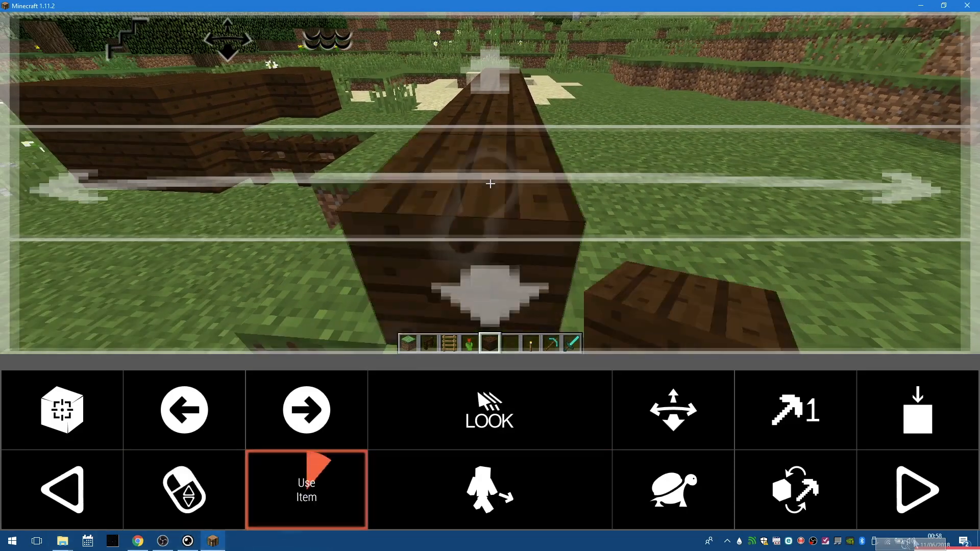
Turn on sneaking and cycle the hotbar until the fence is in hand
left_click(306, 489)
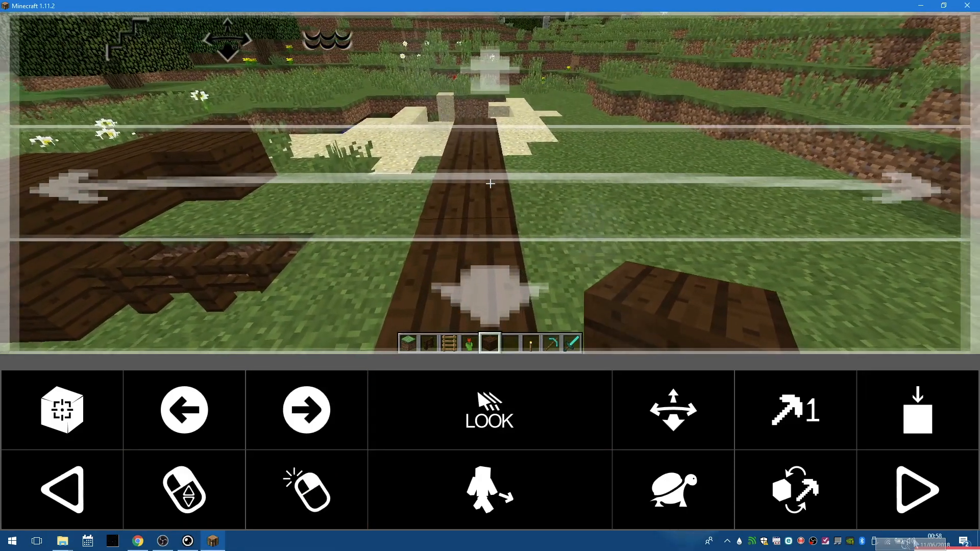
left_click(673, 488)
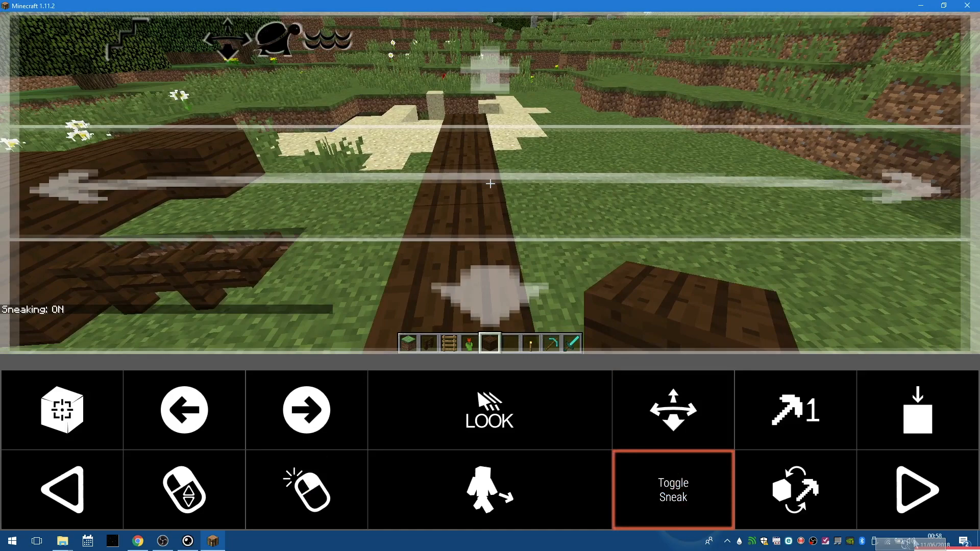
left_click(673, 489)
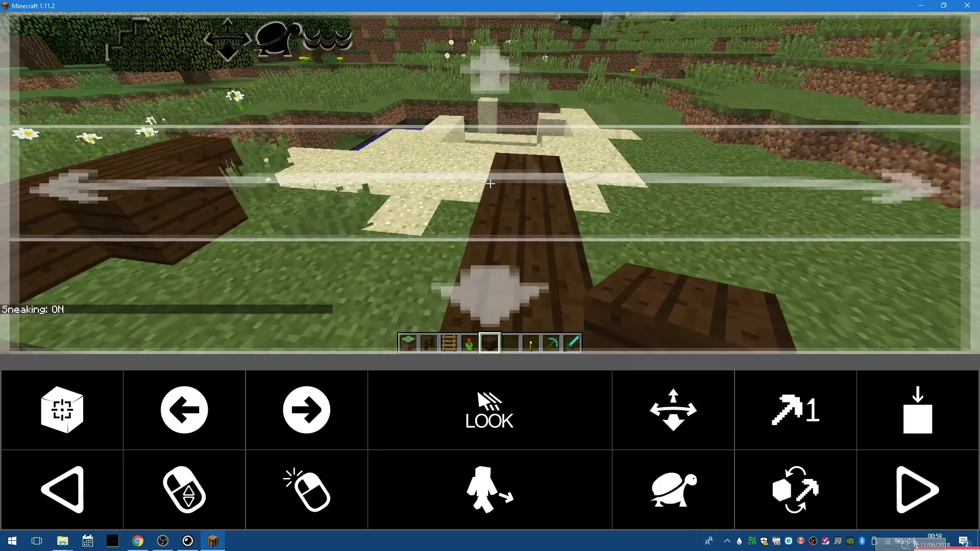
left_click(306, 410)
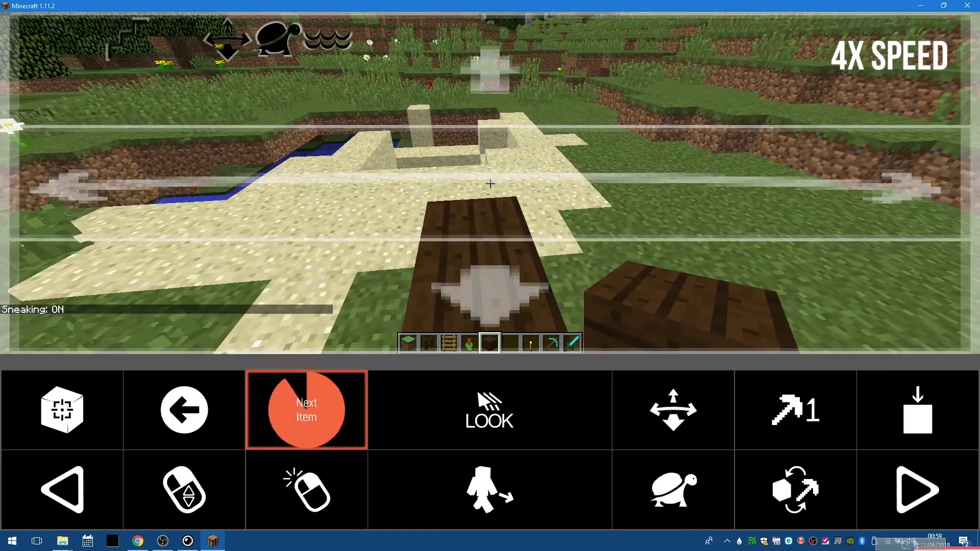
left_click(306, 409)
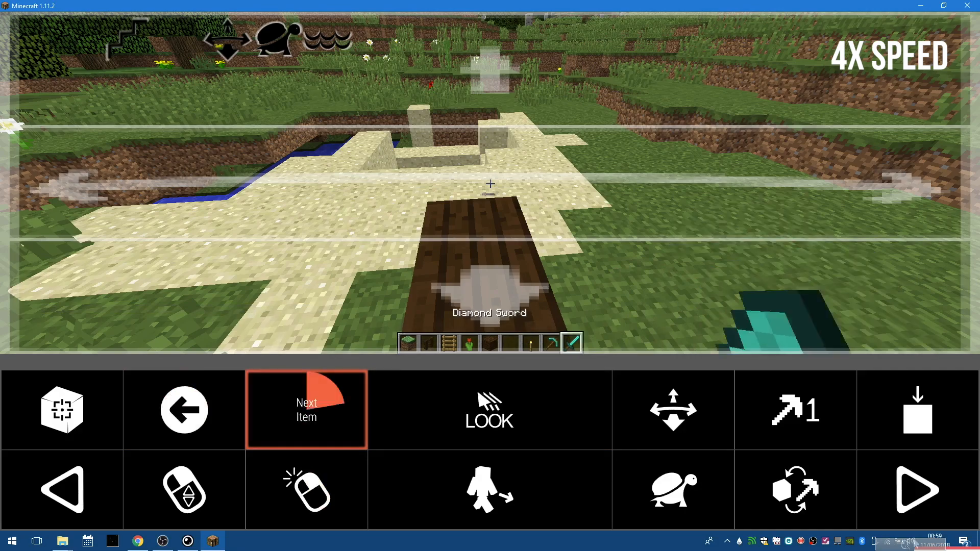
left_click(305, 489)
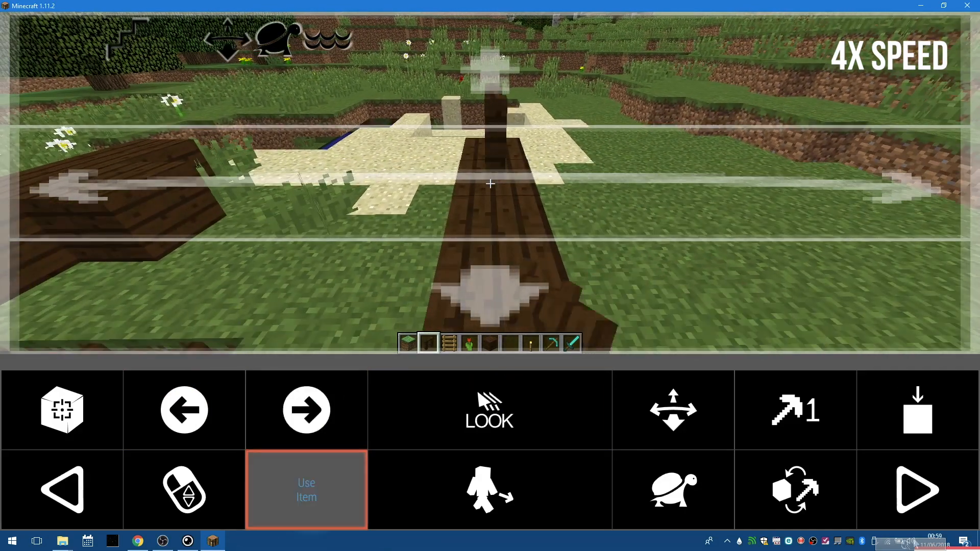
Place fences along the top edge of the dark oak plank wall
left_click(307, 489)
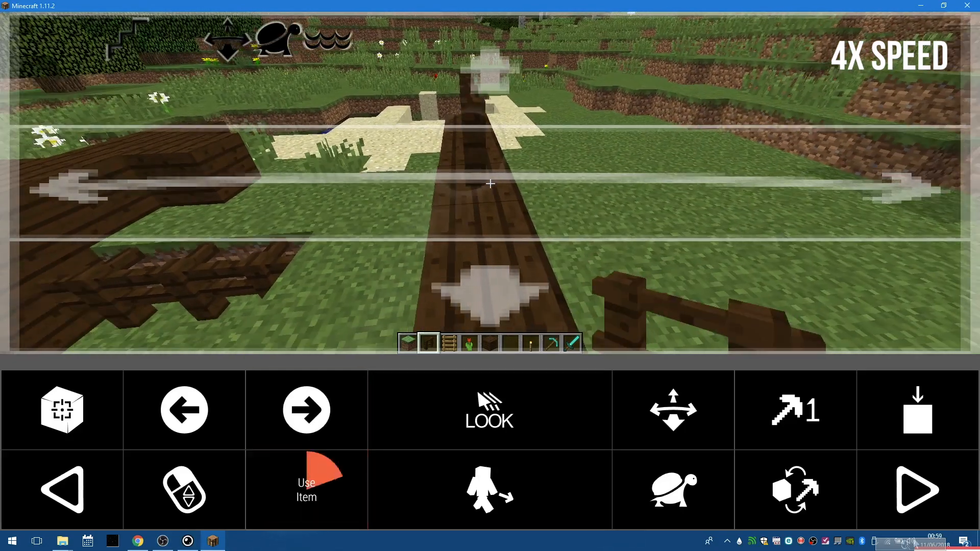
left_click(307, 489)
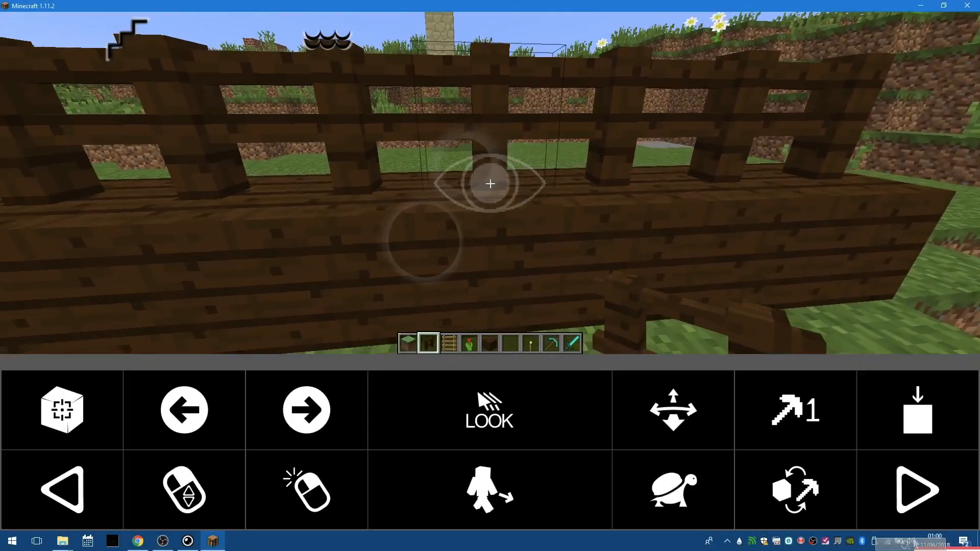
Mine out the central plank and the fence above it, then walk through the gap
left_click(795, 409)
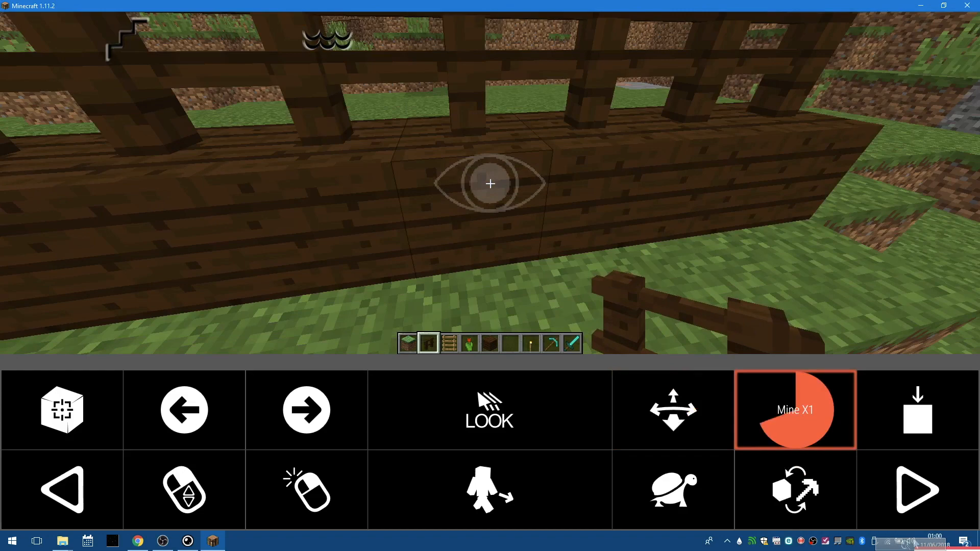
left_click(795, 410)
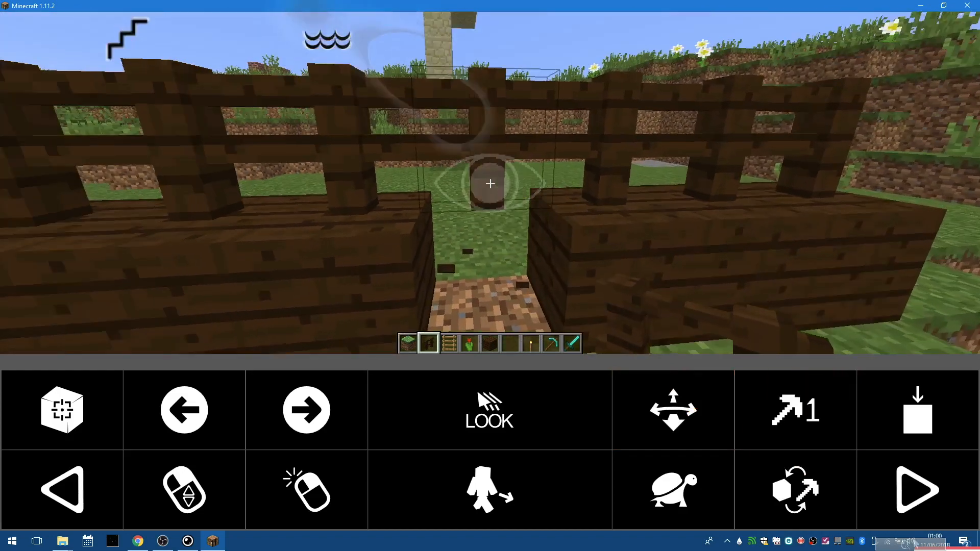
left_click(795, 410)
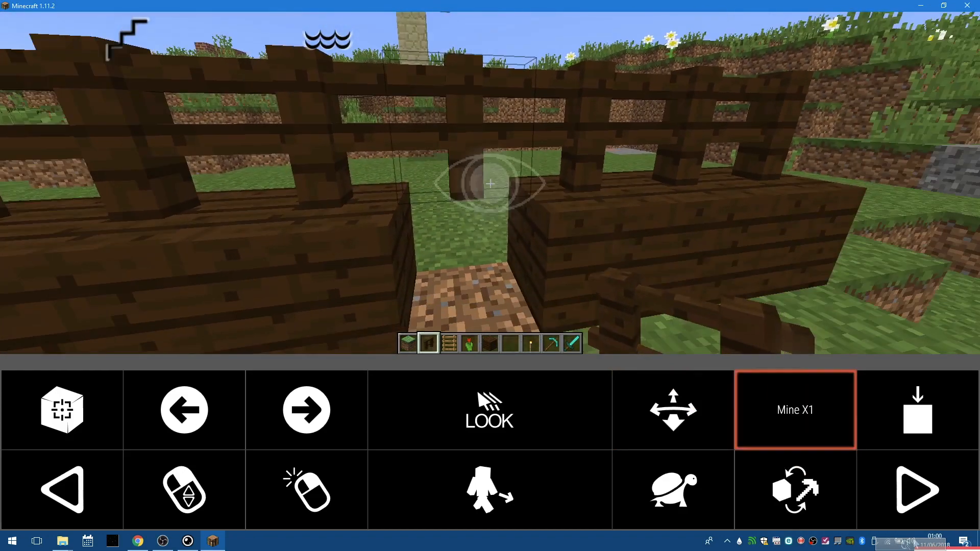
left_click(795, 409)
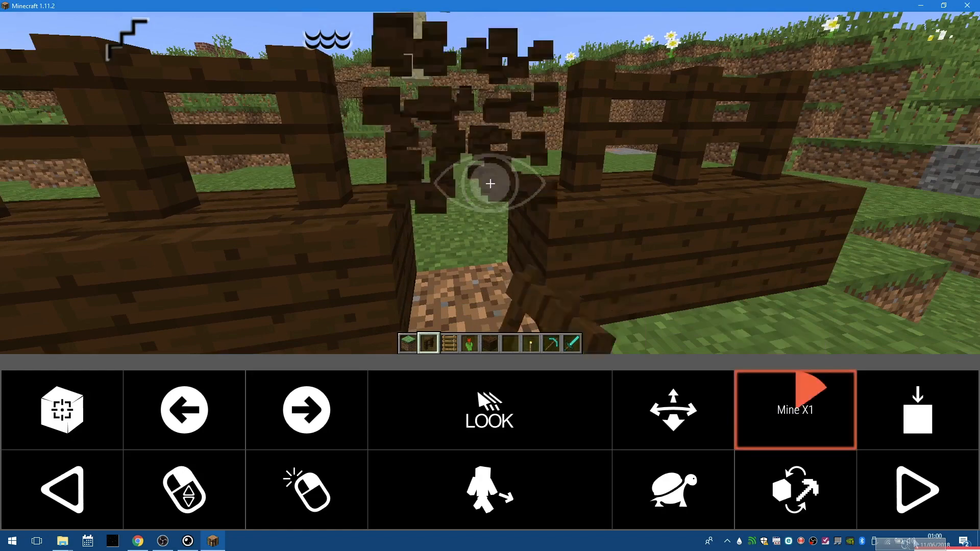
left_click(795, 410)
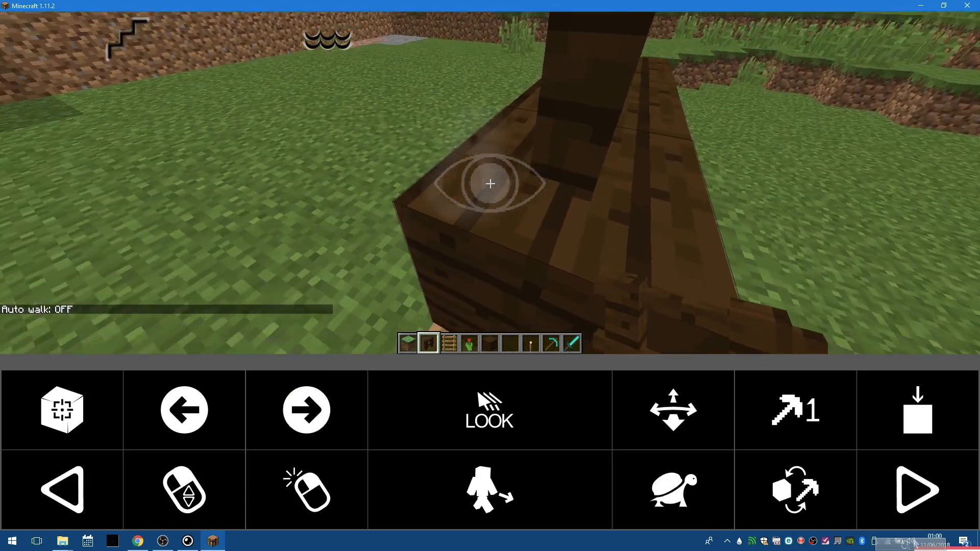
Hold dark oak planks and use Auto Pillar repeatedly to raise a tall tower column
left_click(62, 409)
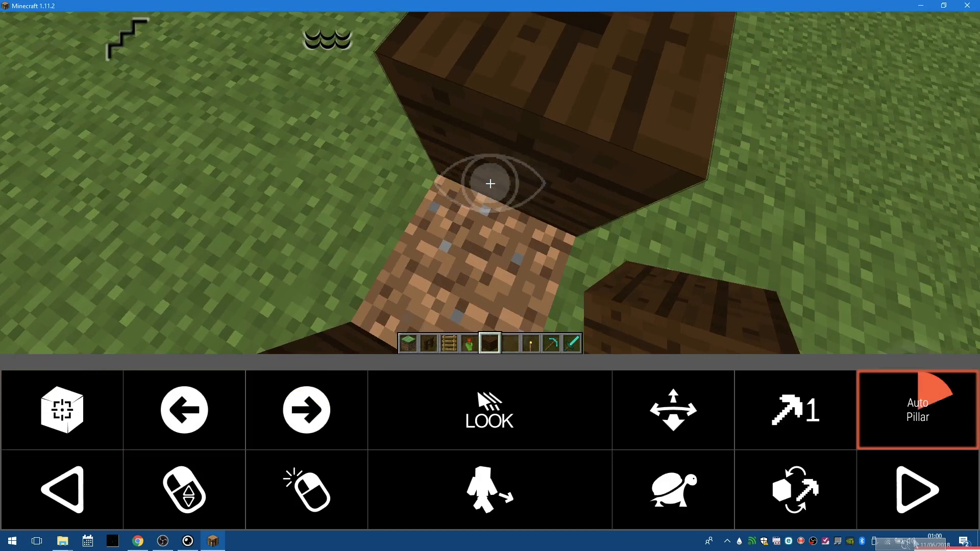
left_click(917, 409)
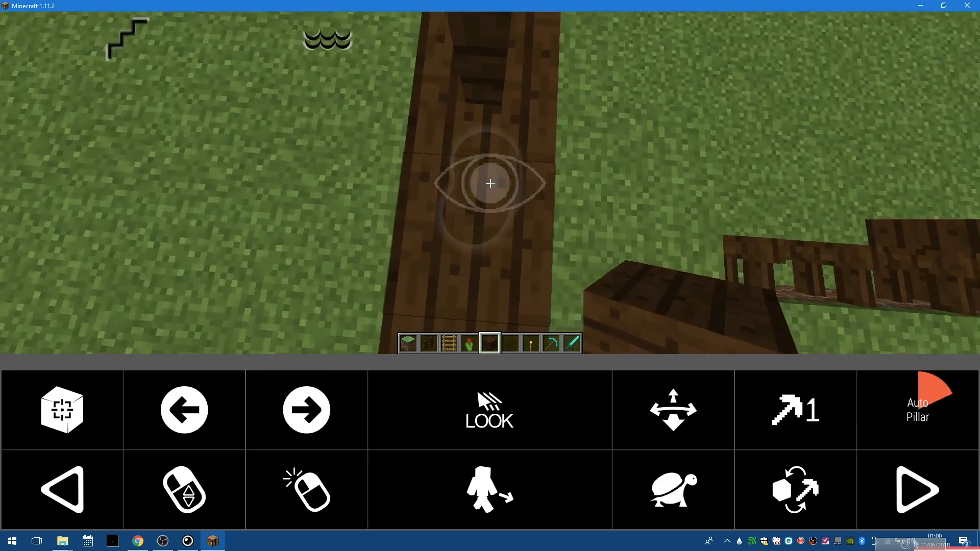
left_click(917, 410)
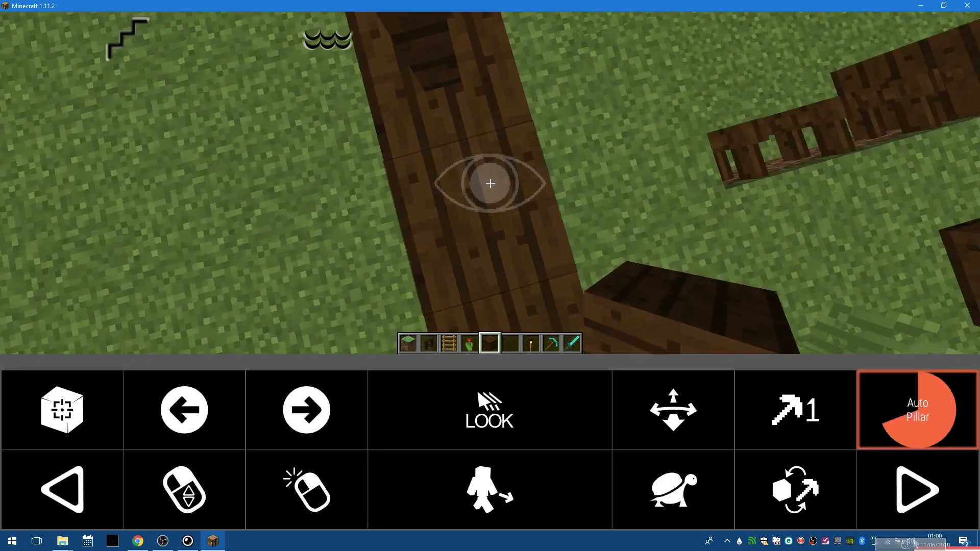
left_click(917, 410)
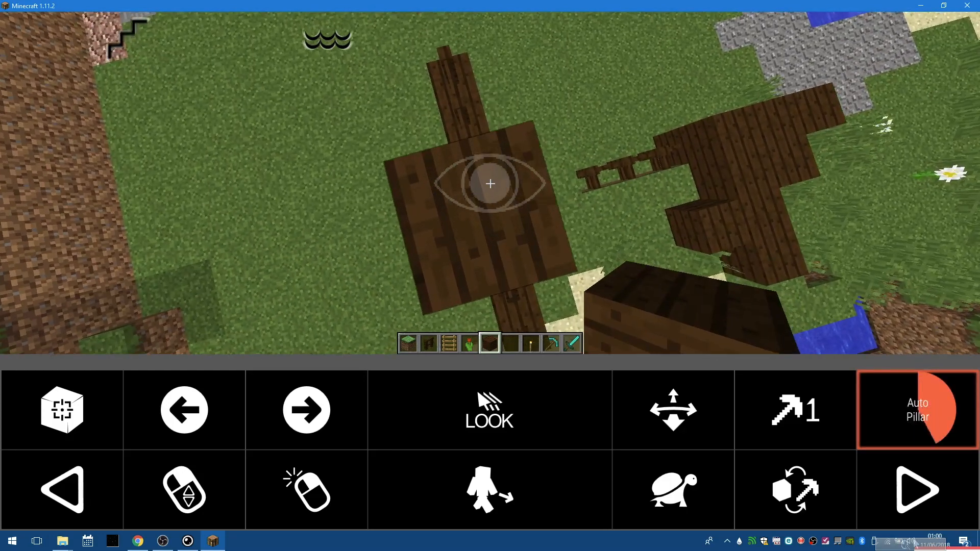
left_click(917, 409)
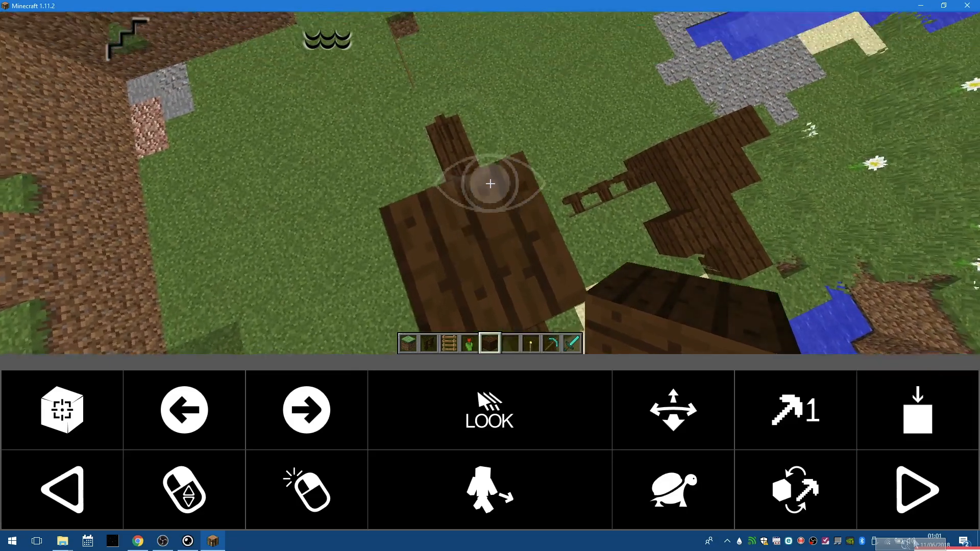
left_click(917, 411)
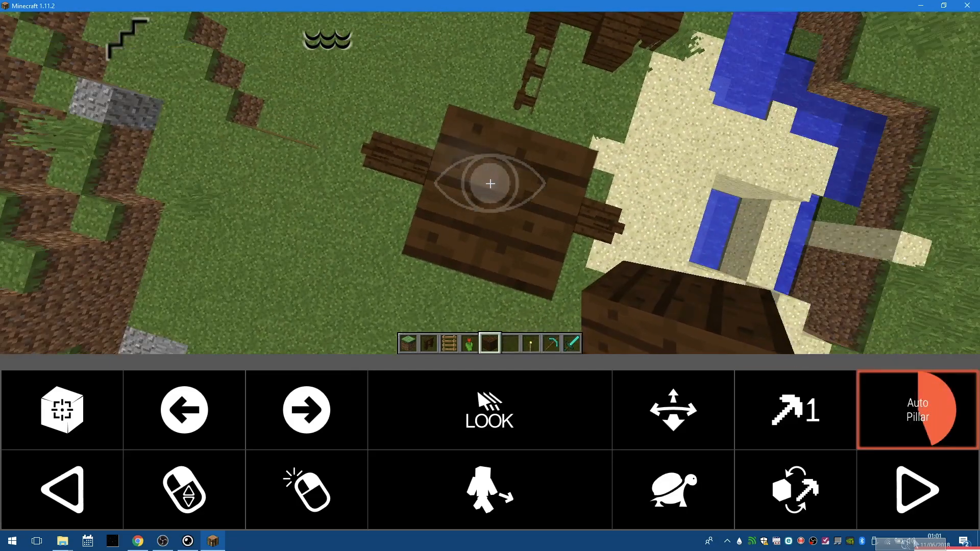
left_click(917, 410)
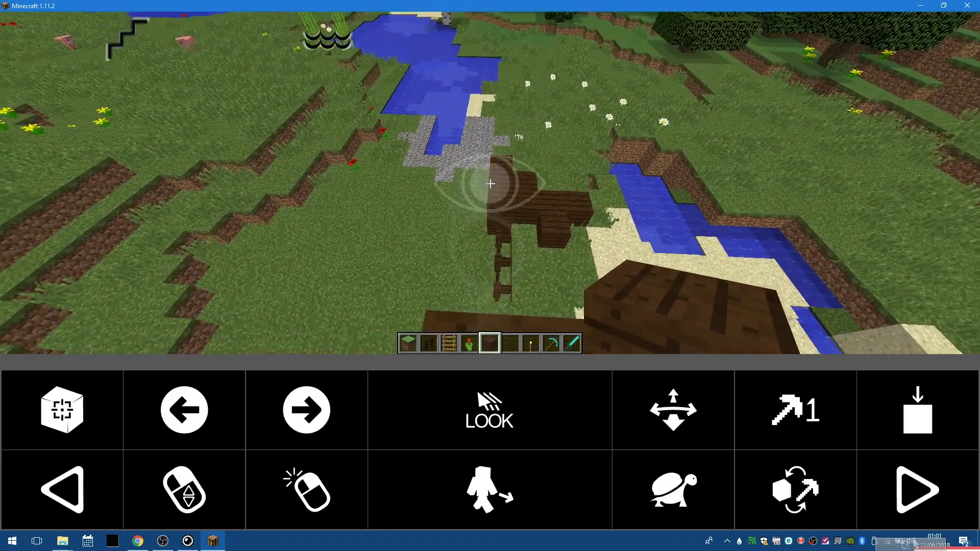
Hold ladders and place them continuously up the side of the plank tower
left_click(305, 489)
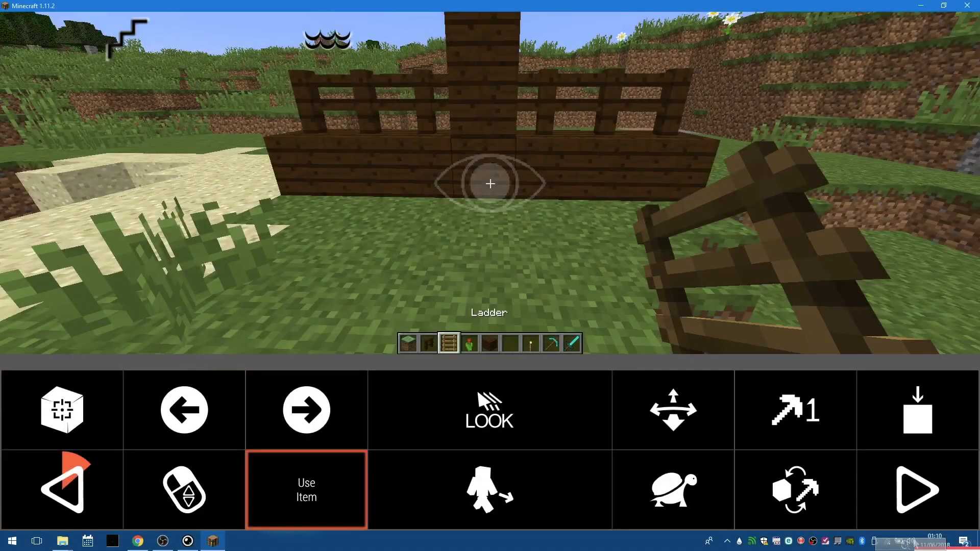
left_click(306, 490)
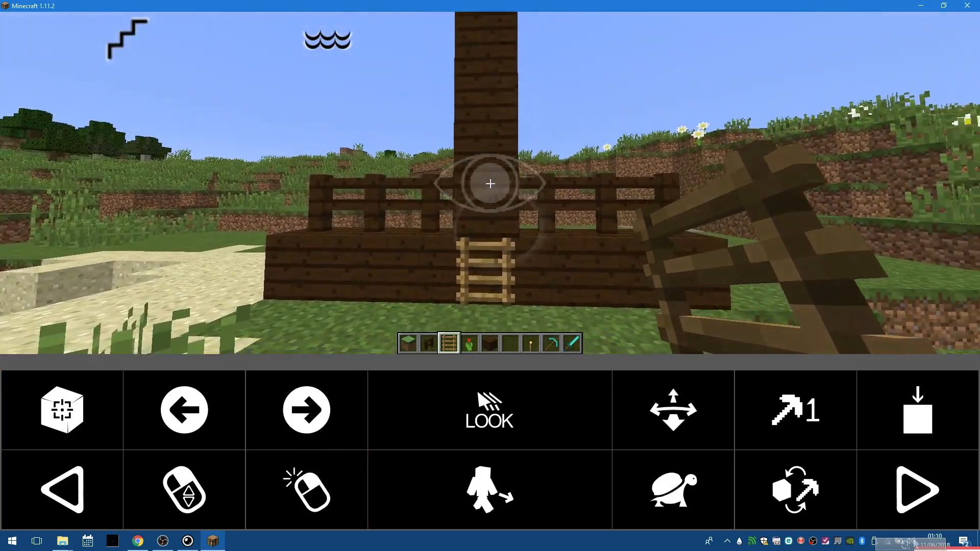
left_click(306, 489)
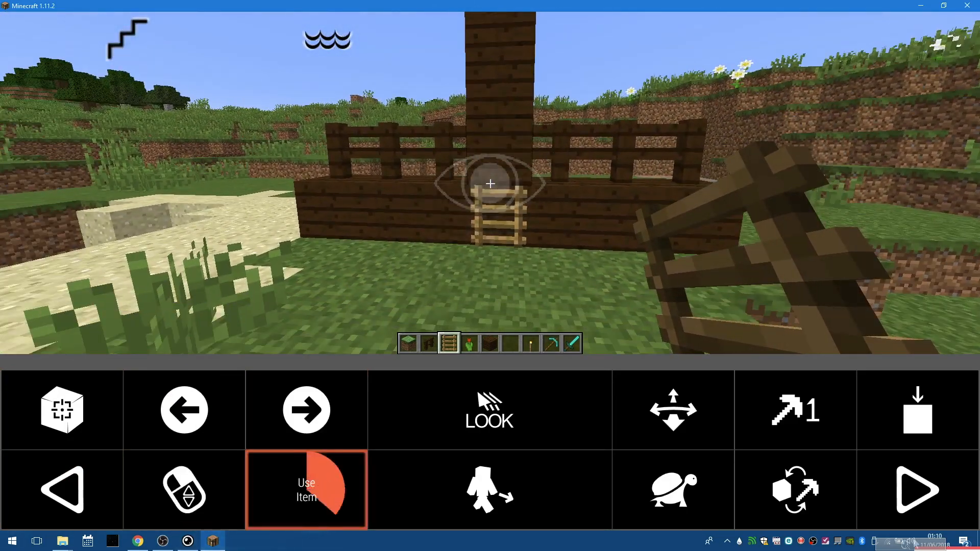
left_click(305, 489)
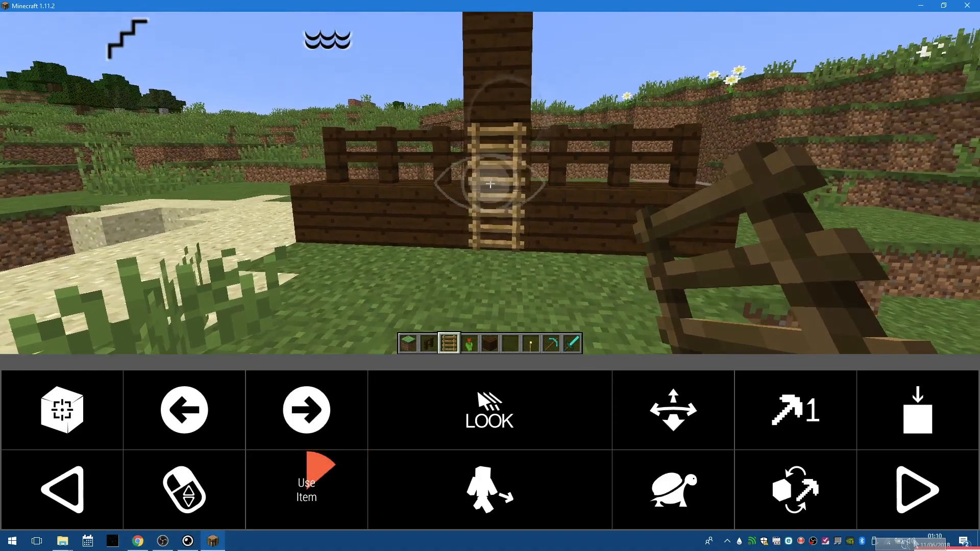
left_click(62, 490)
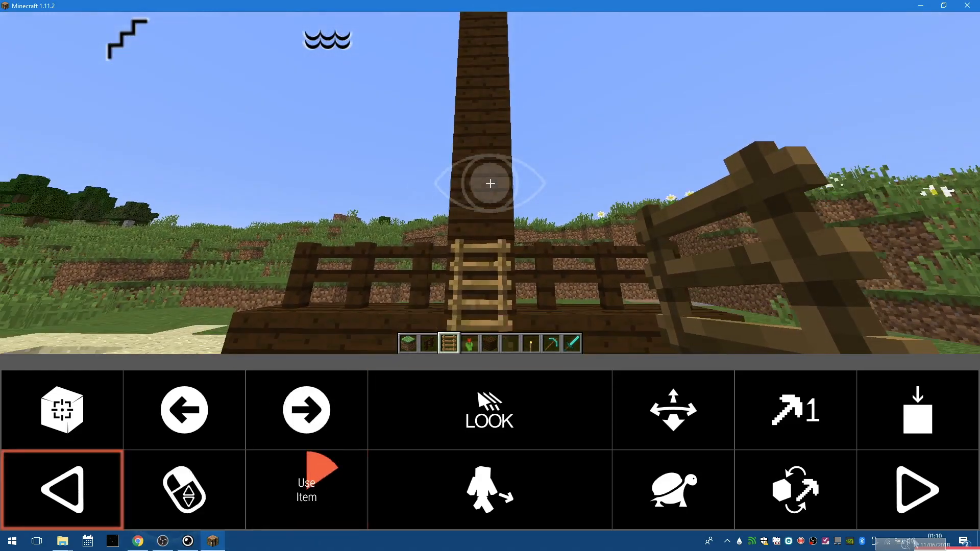
left_click(306, 489)
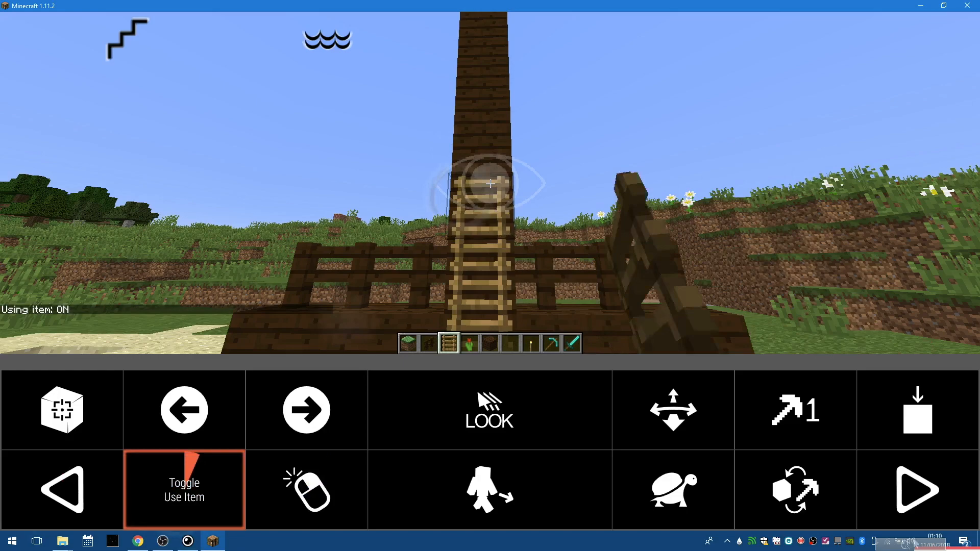
left_click(184, 489)
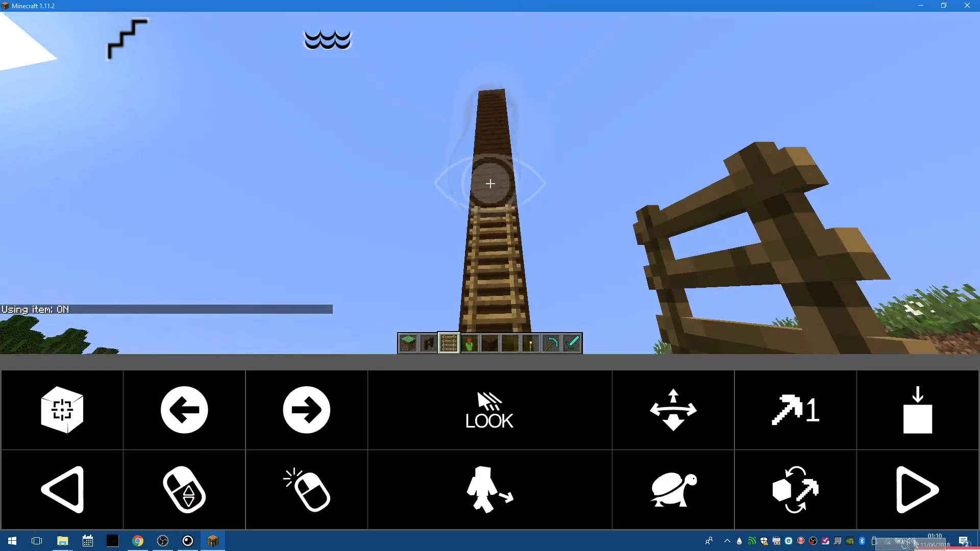
Walk up the ladder to the tower top, then stop walking and stop using the item
left_click(489, 411)
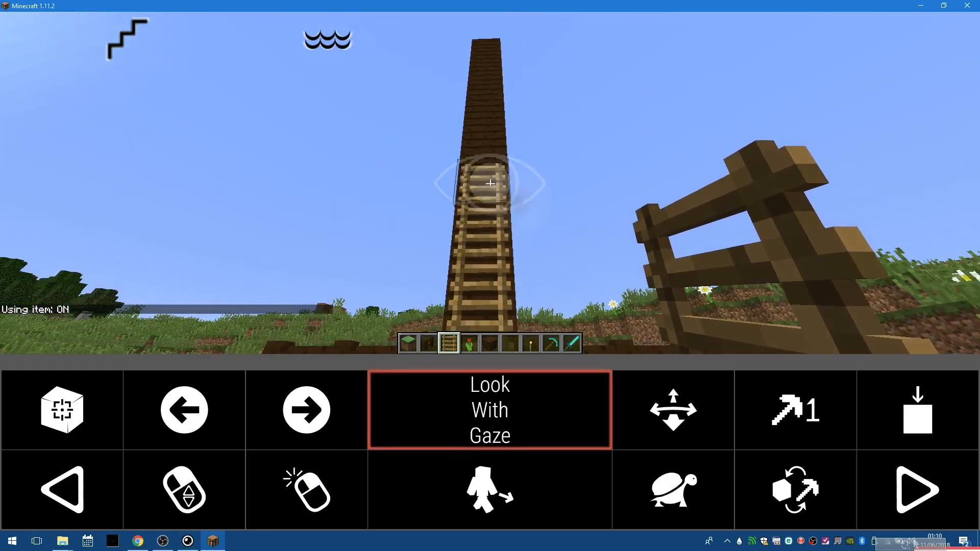
left_click(489, 489)
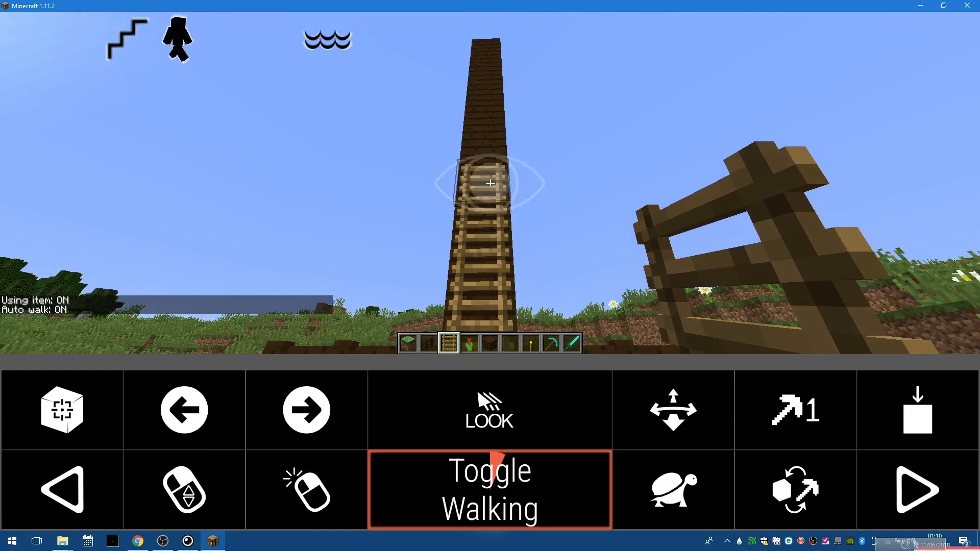
left_click(489, 489)
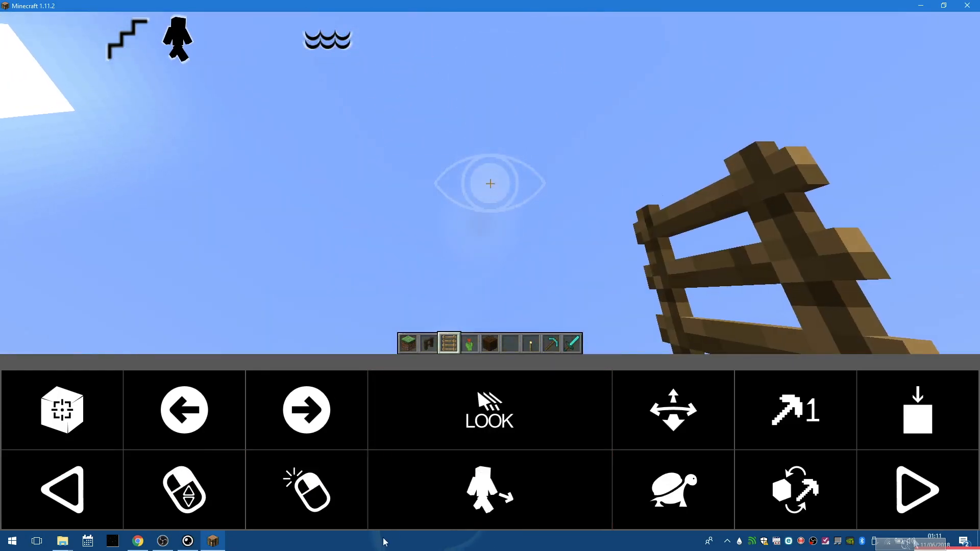
left_click(489, 489)
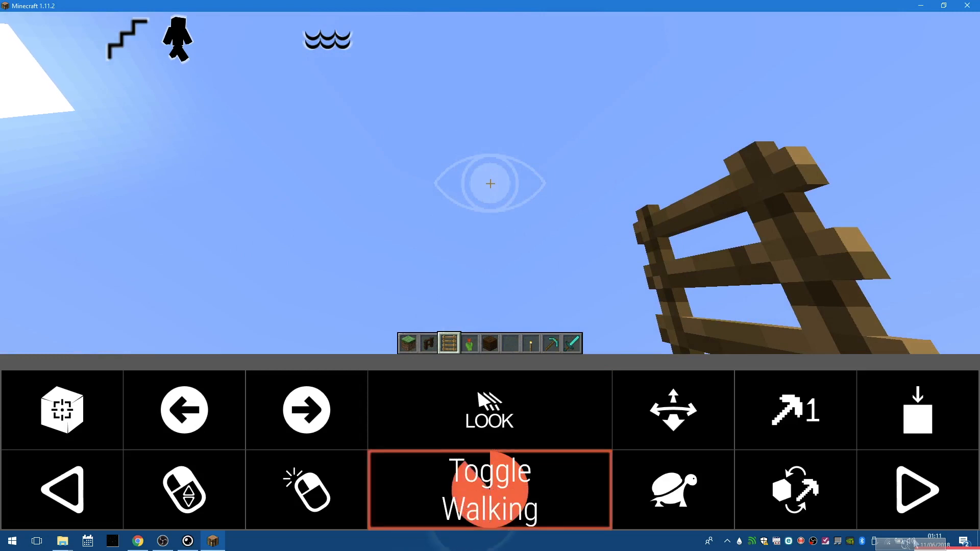
left_click(489, 489)
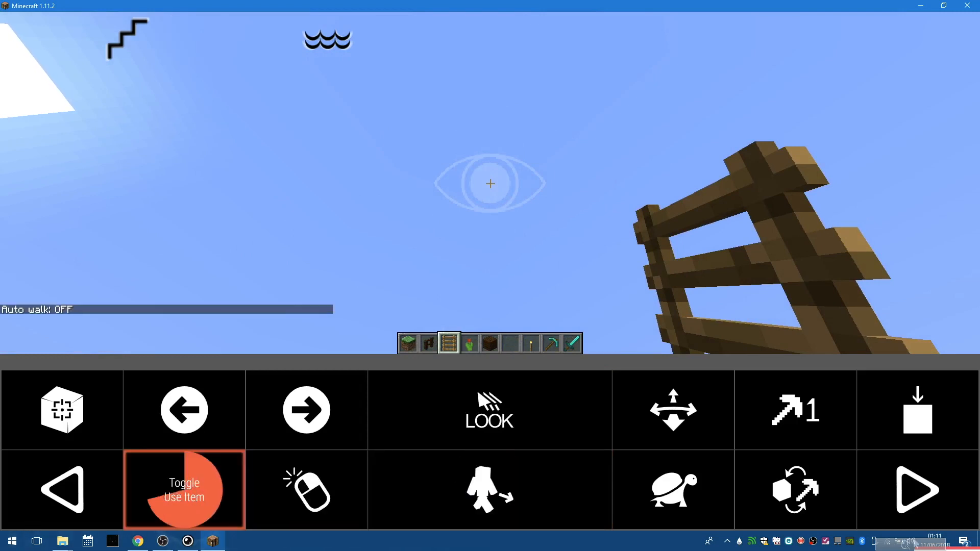
left_click(184, 489)
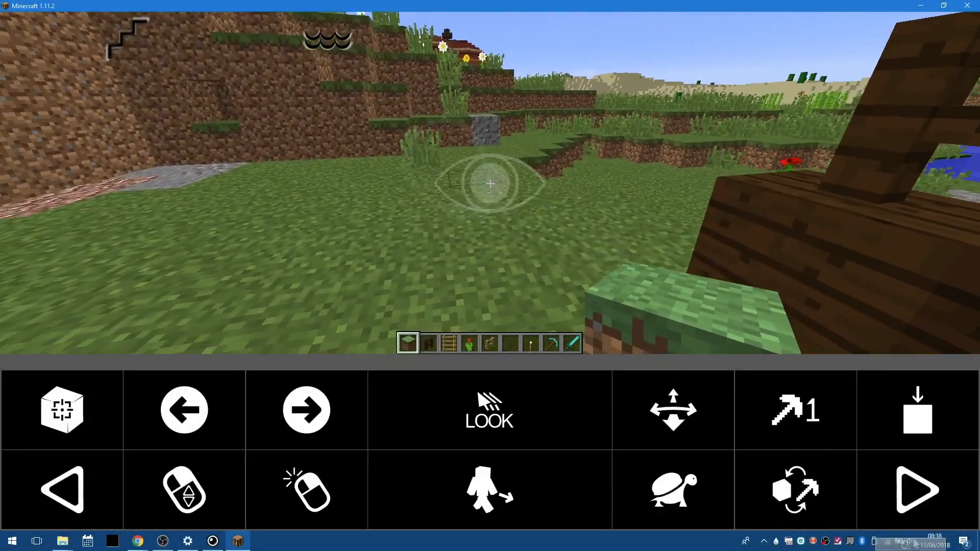
left_click(794, 489)
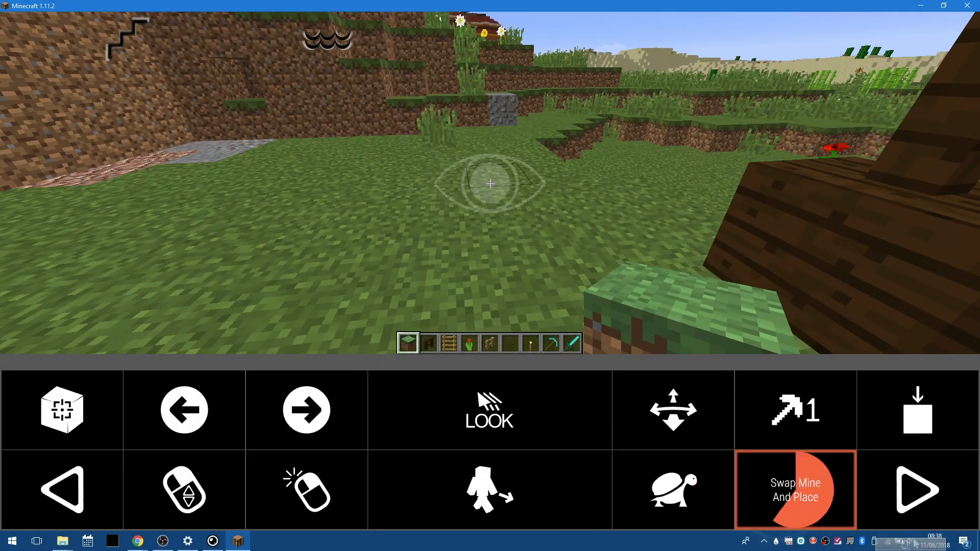
left_click(795, 490)
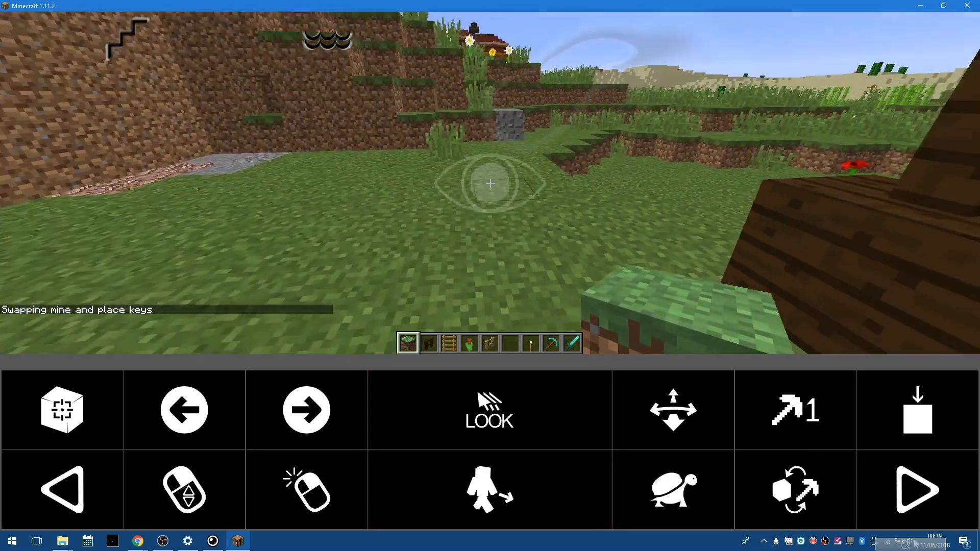
left_click(795, 489)
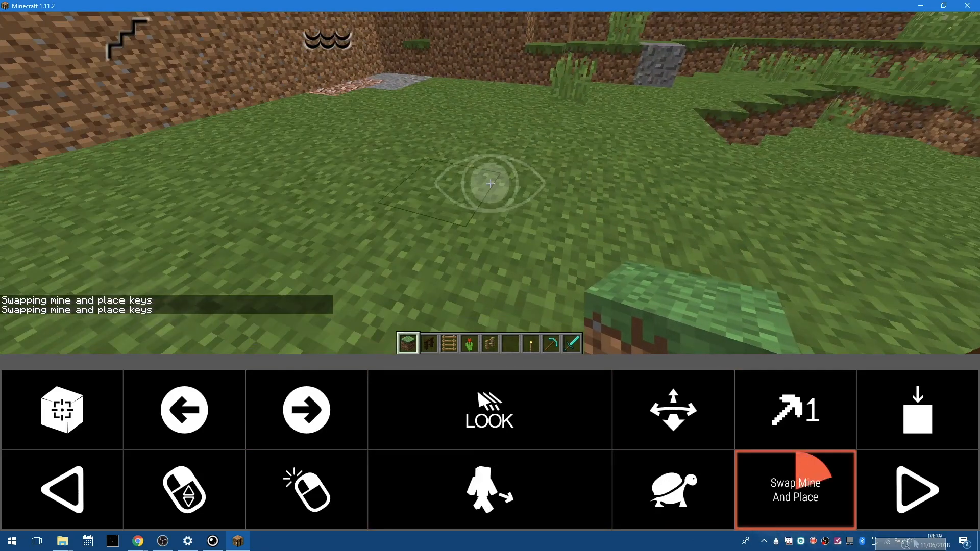
left_click(794, 489)
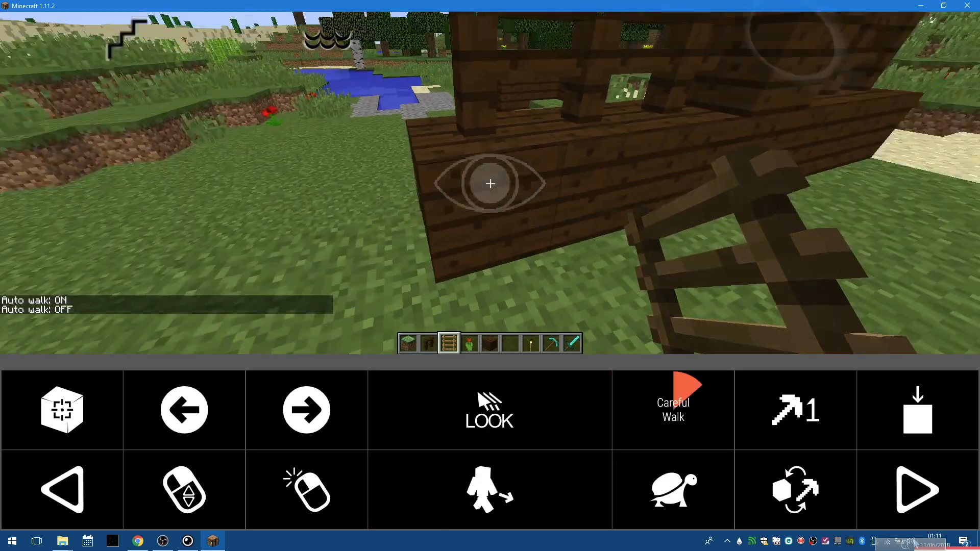
Bring up the flying movement actions and turn Fly on
left_click(673, 410)
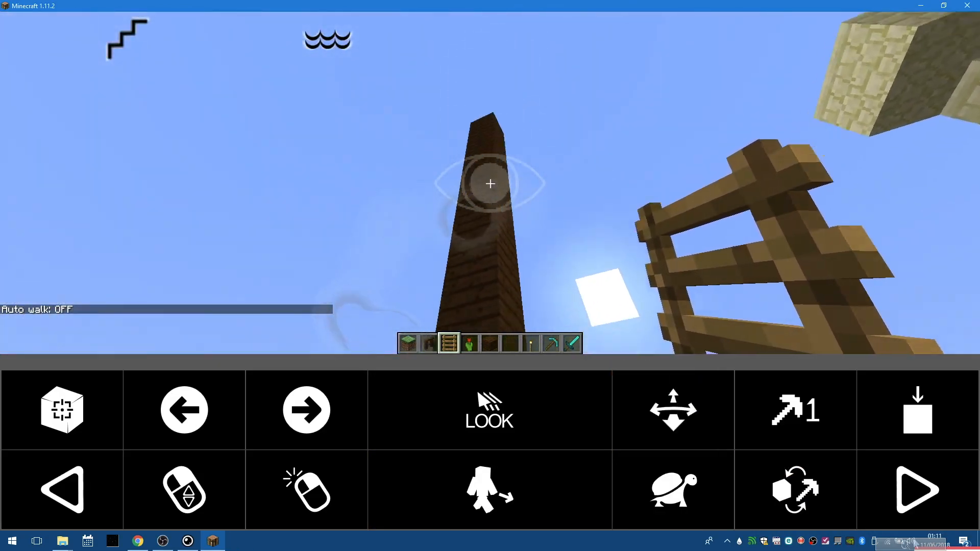
left_click(184, 489)
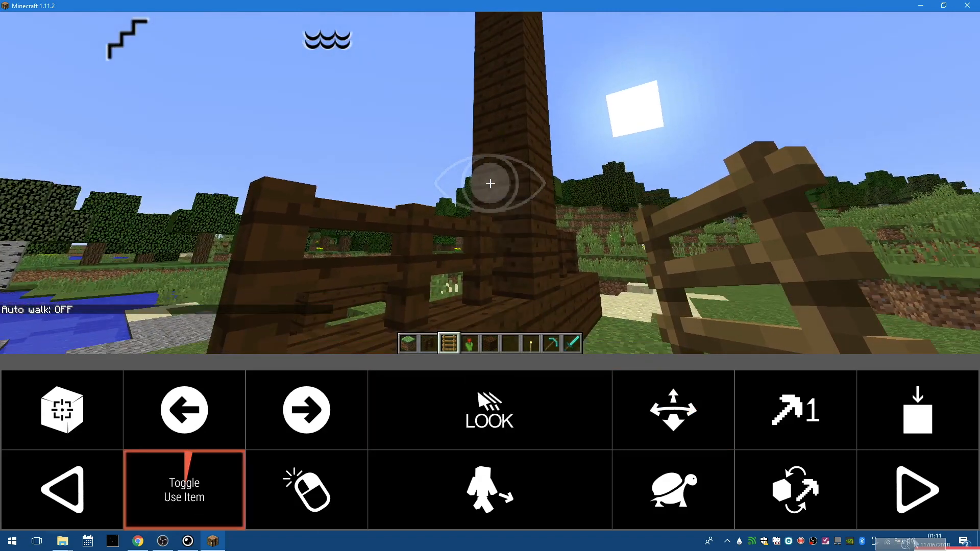
left_click(184, 488)
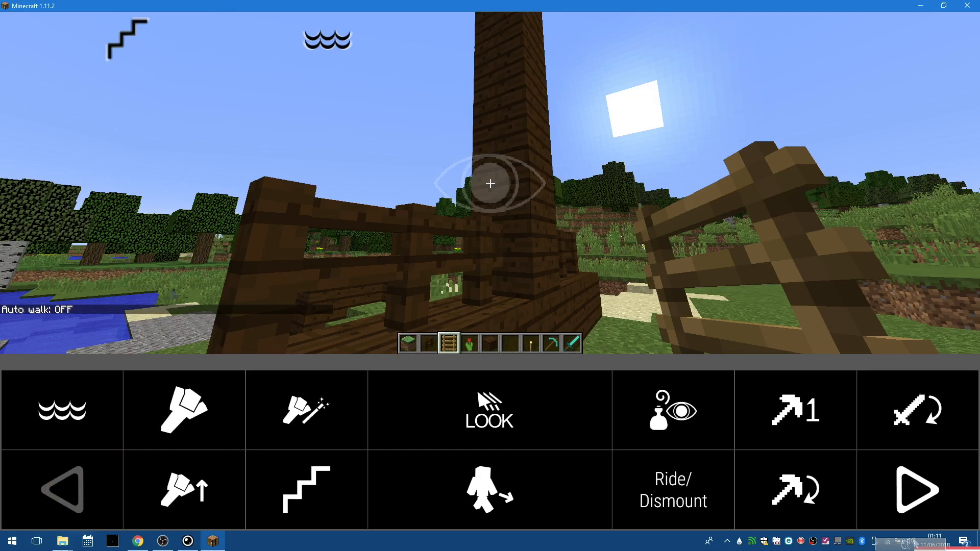
left_click(185, 410)
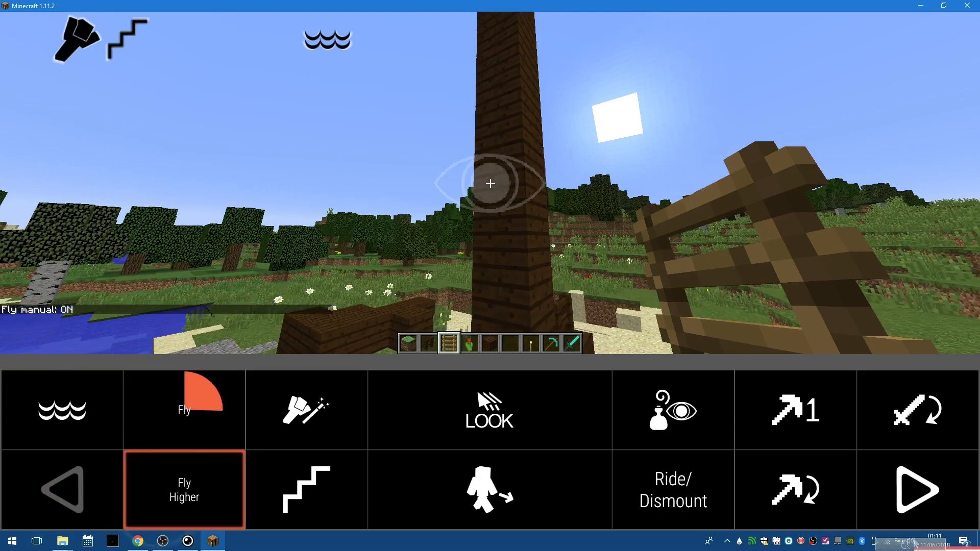
left_click(184, 489)
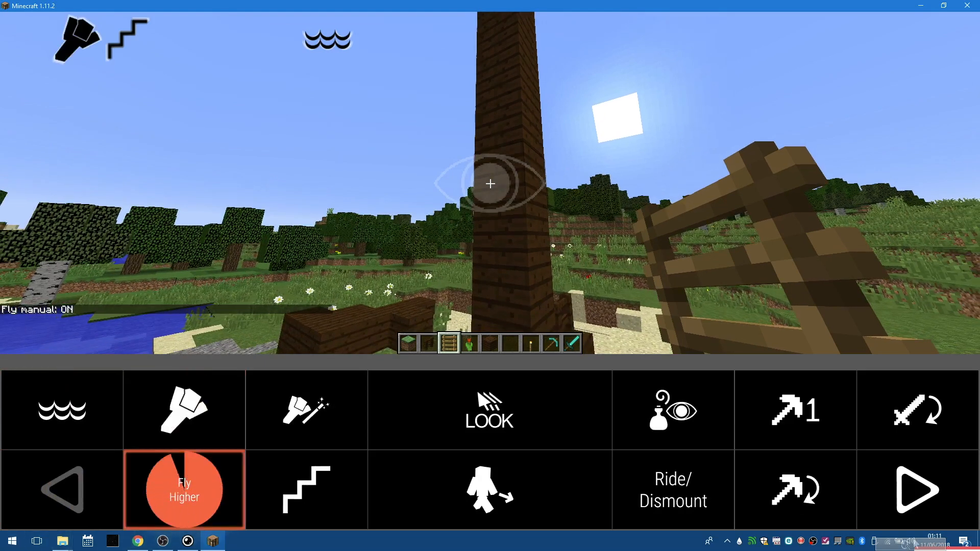
Fly higher until hovering above the tower top, then return to the main actions
left_click(183, 489)
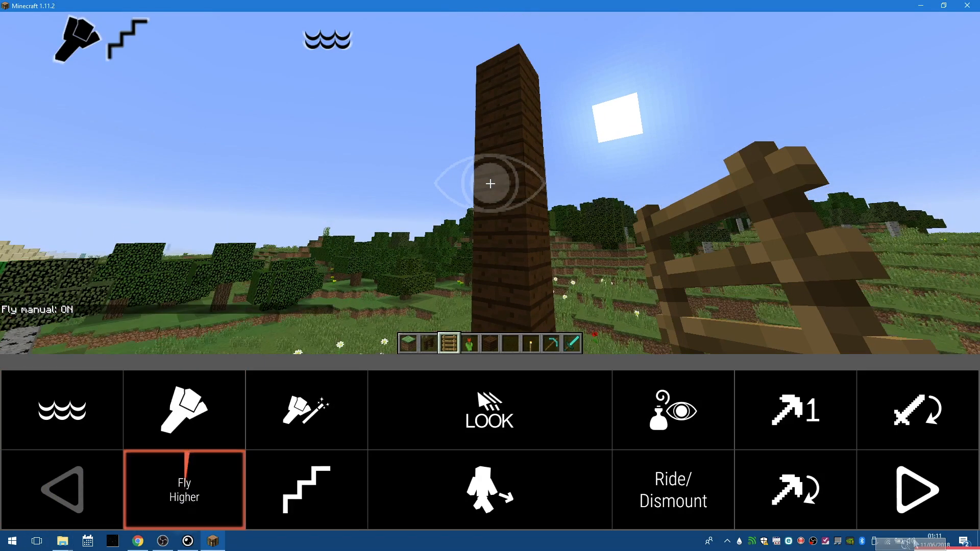
left_click(184, 489)
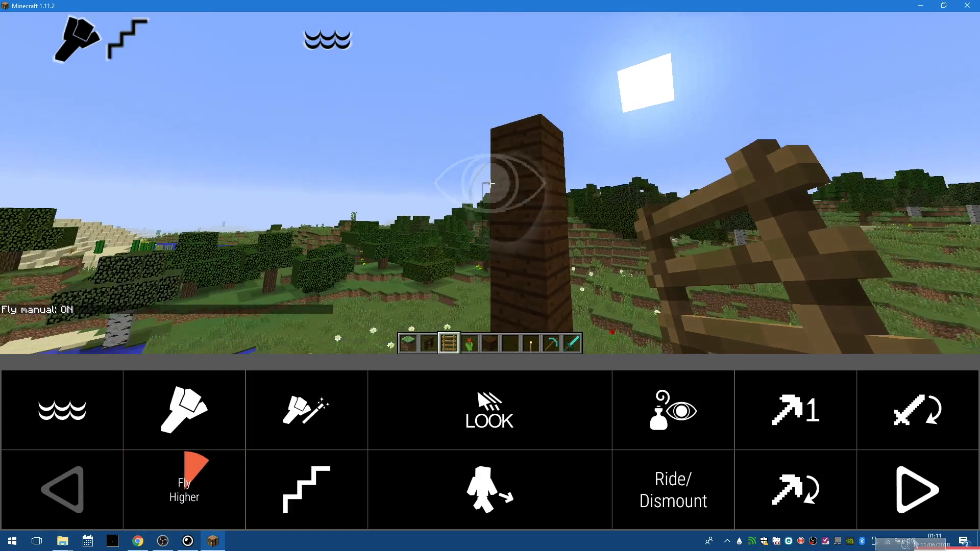
left_click(184, 488)
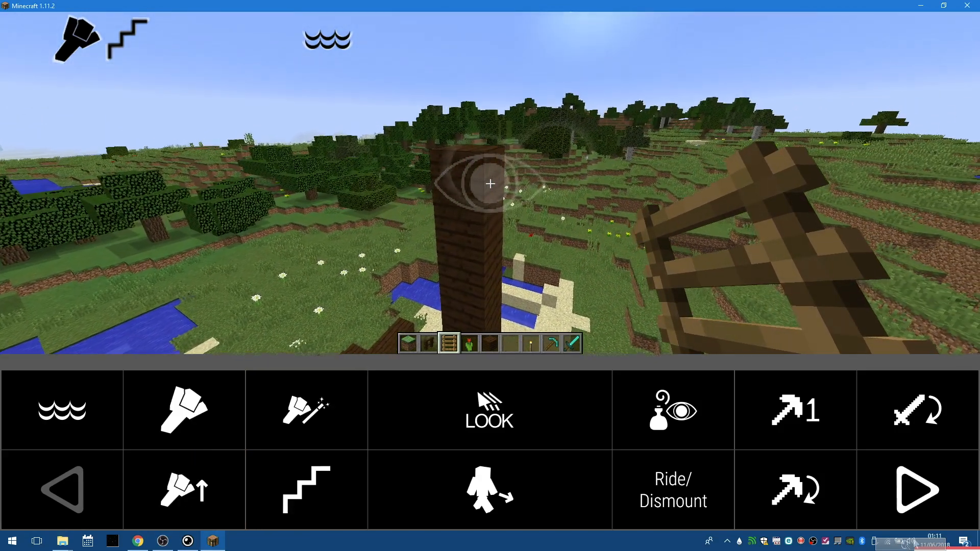
left_click(184, 489)
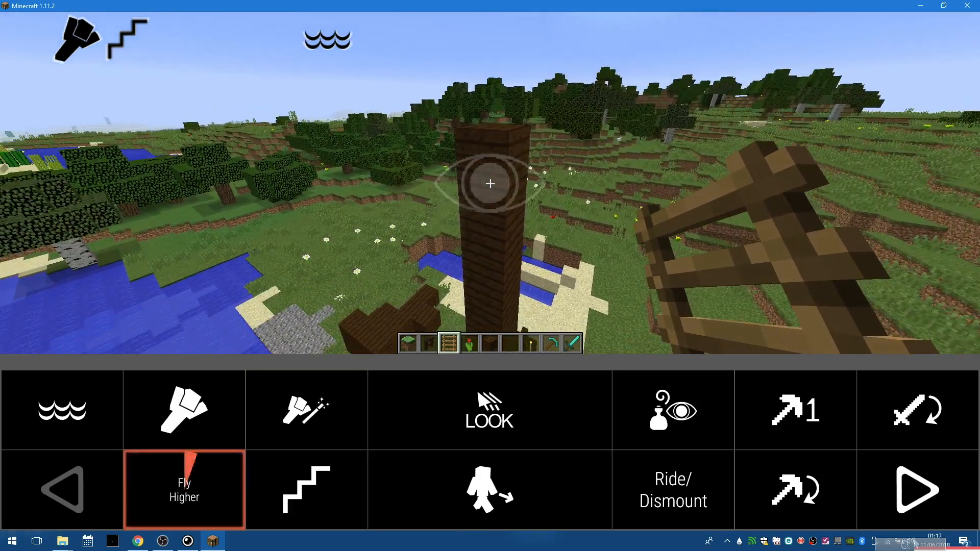
left_click(917, 489)
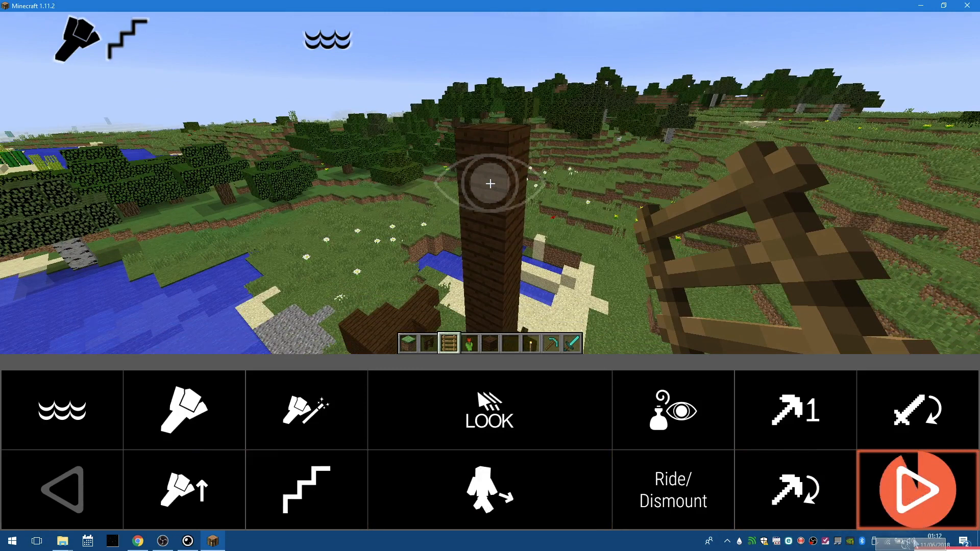
left_click(917, 489)
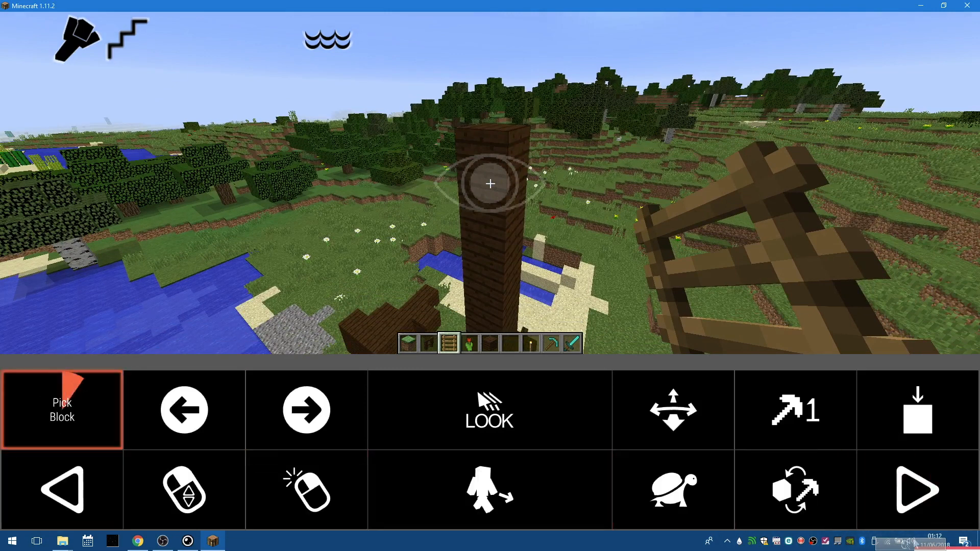
Pick dark oak planks from the tower and place several to widen the top platform
left_click(62, 409)
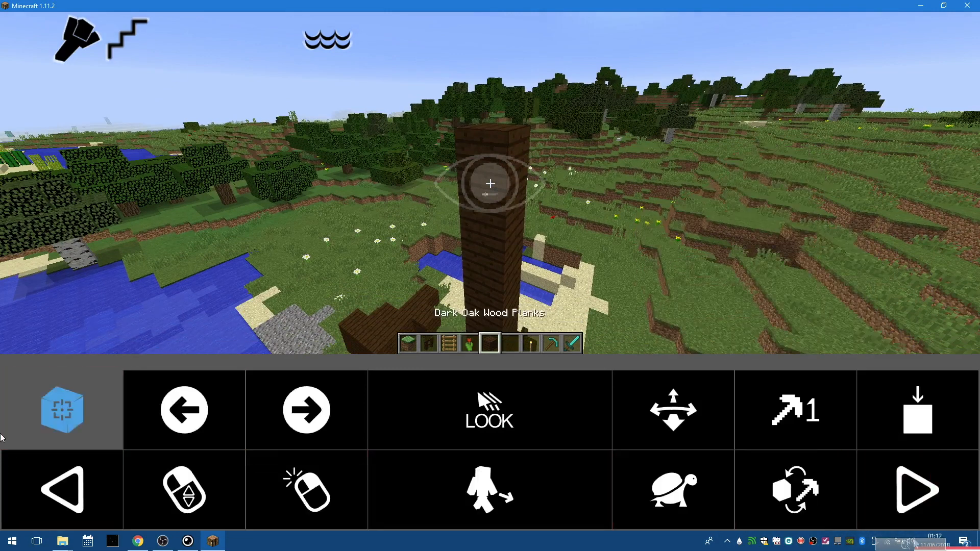
left_click(306, 489)
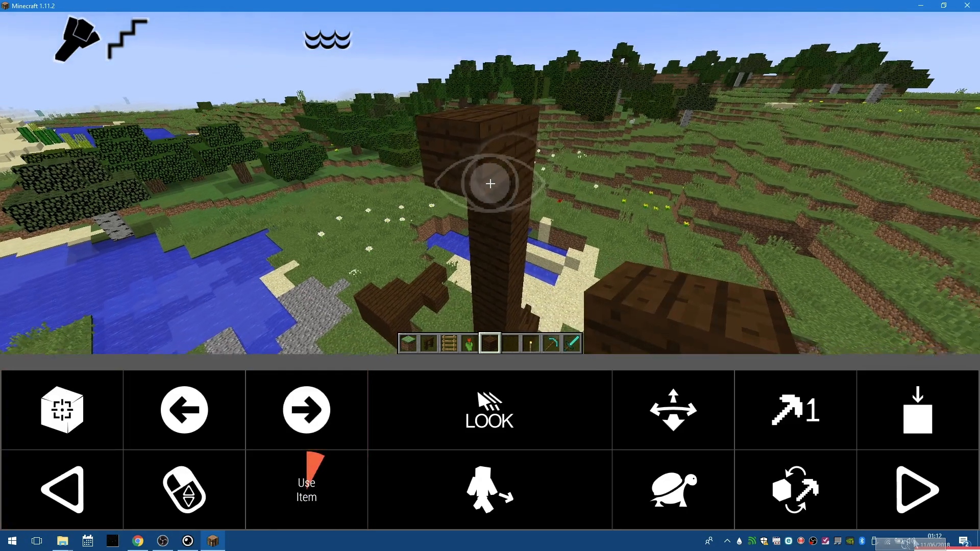
left_click(306, 488)
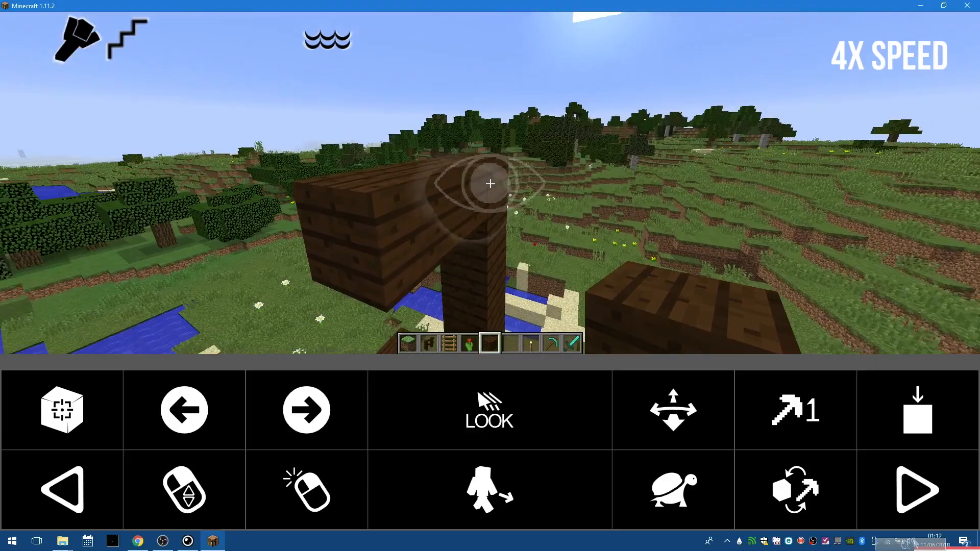
left_click(306, 487)
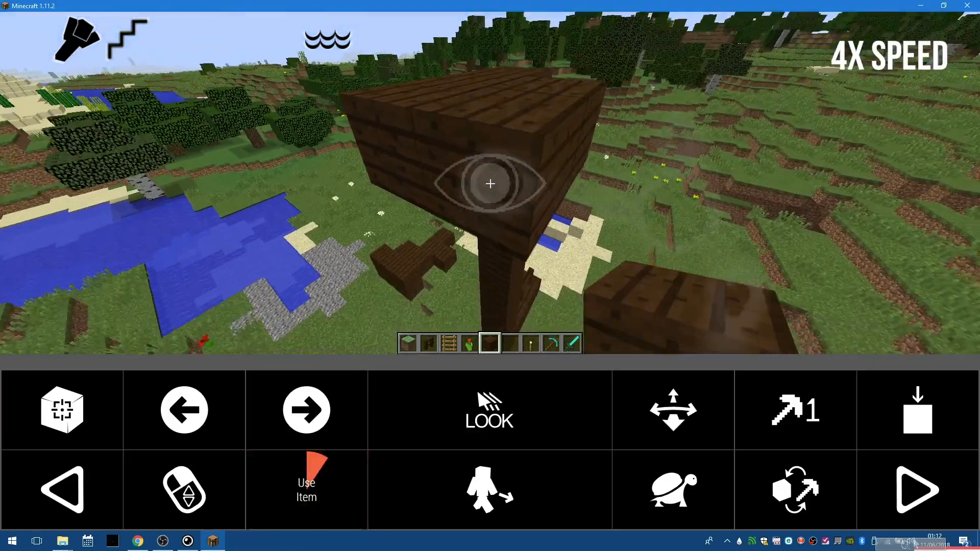
left_click(672, 410)
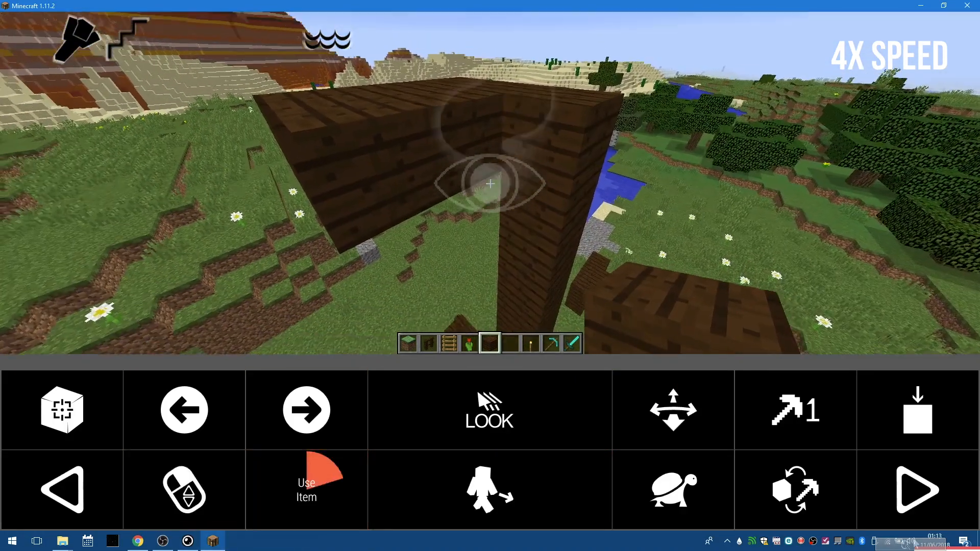
left_click(307, 488)
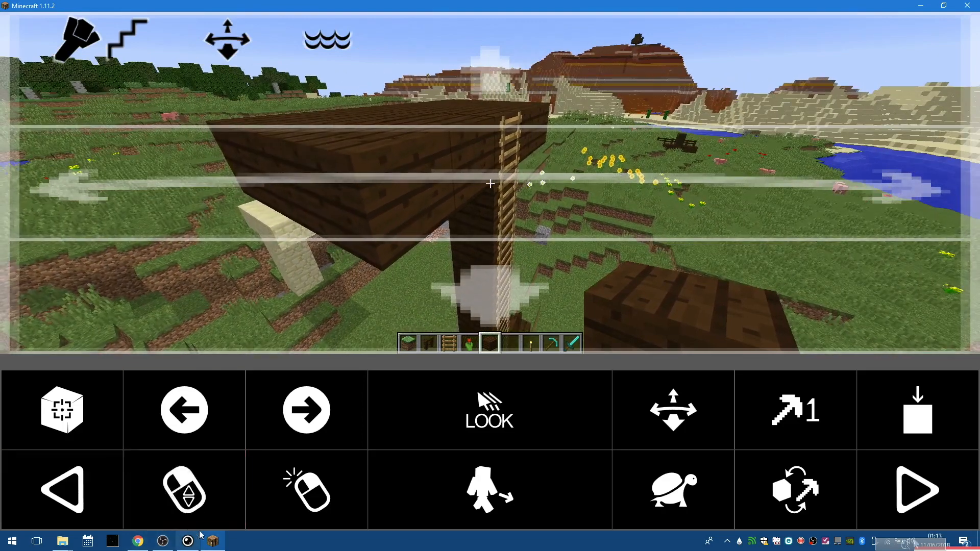
Turn manual flying off so the player stands on the dark oak platform
left_click(62, 489)
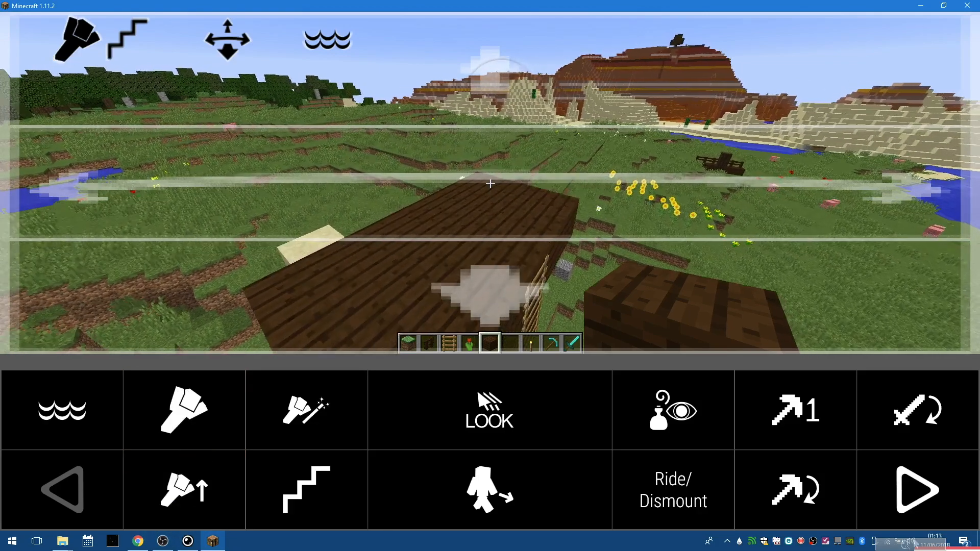
left_click(916, 489)
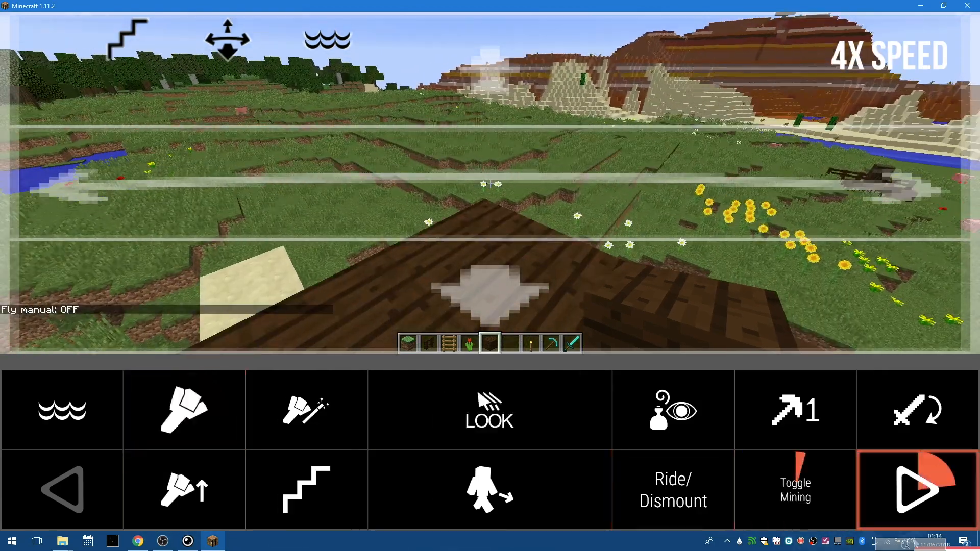
left_click(917, 489)
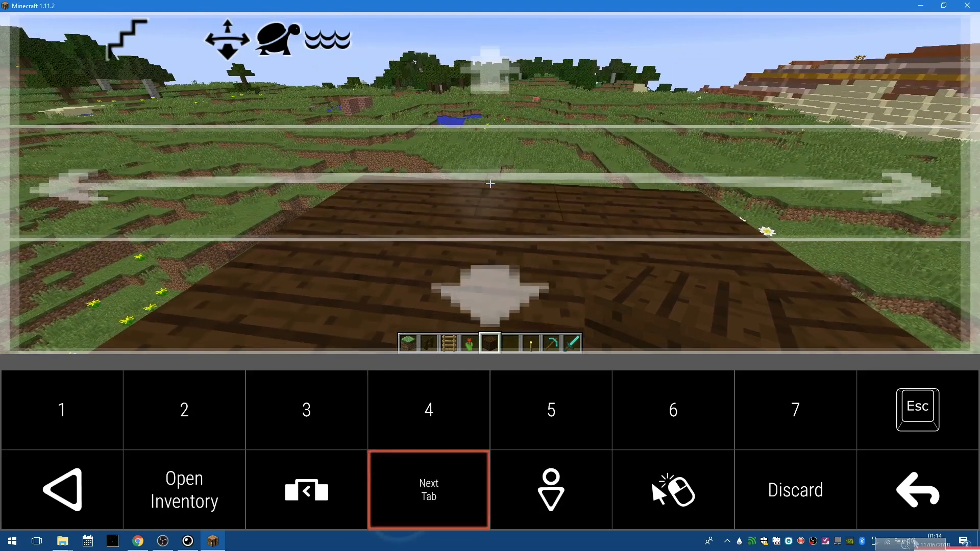
Bring up the creative inventory on the Decoration Blocks tab
left_click(184, 489)
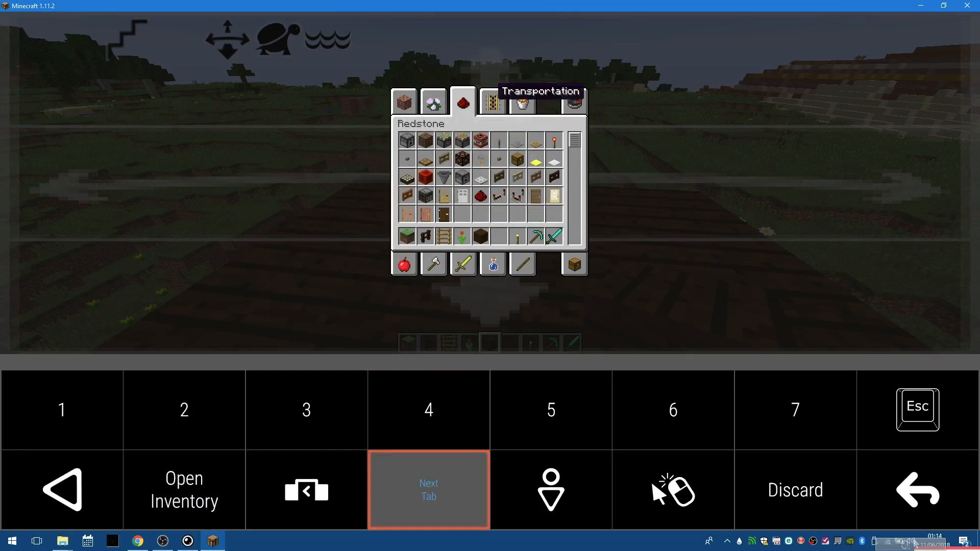
left_click(428, 489)
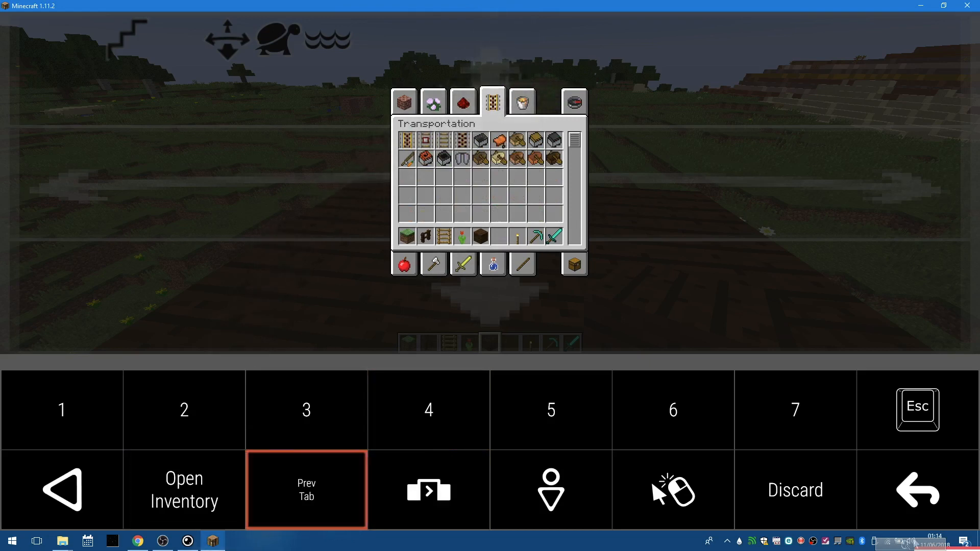
left_click(305, 490)
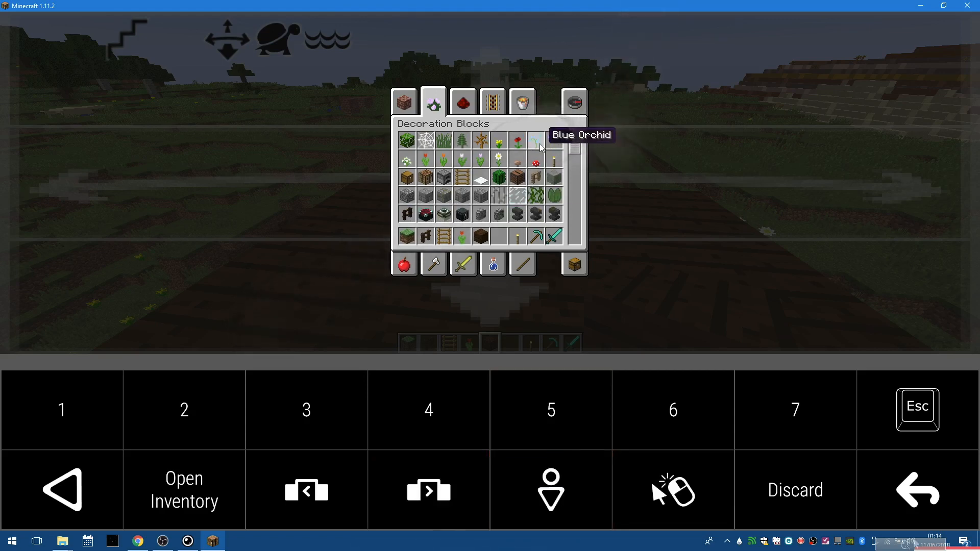
mouse_move(536, 161)
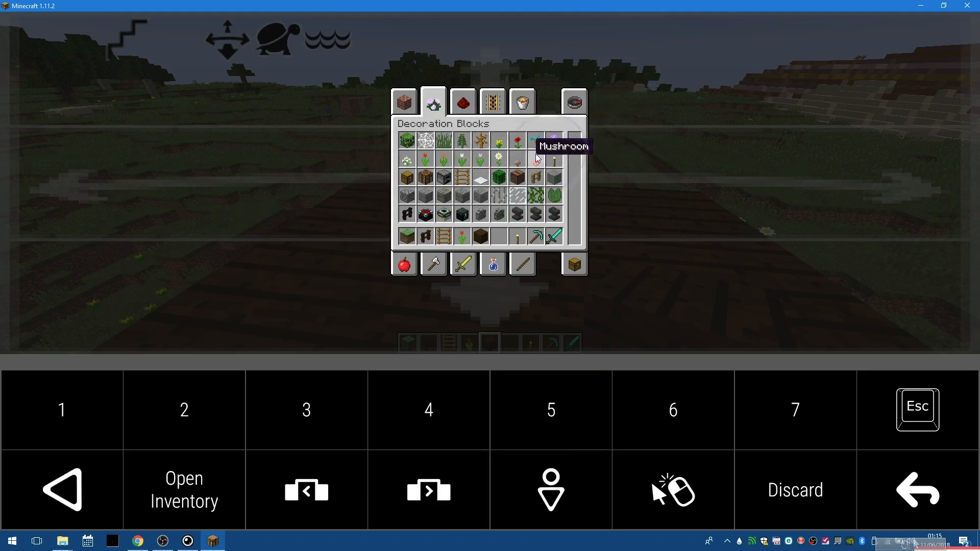
mouse_move(534, 179)
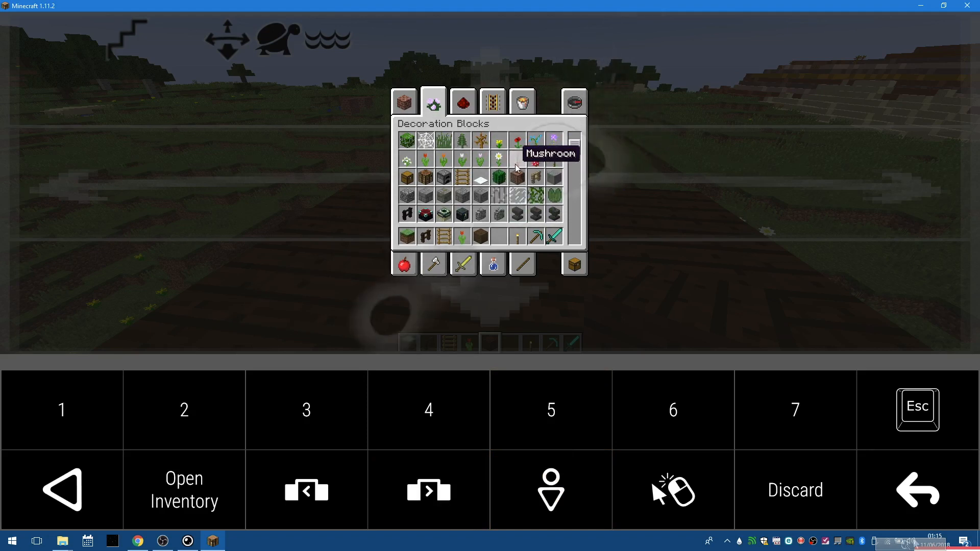
Move the oak fence from Decoration Blocks into the hotbar
left_click(673, 489)
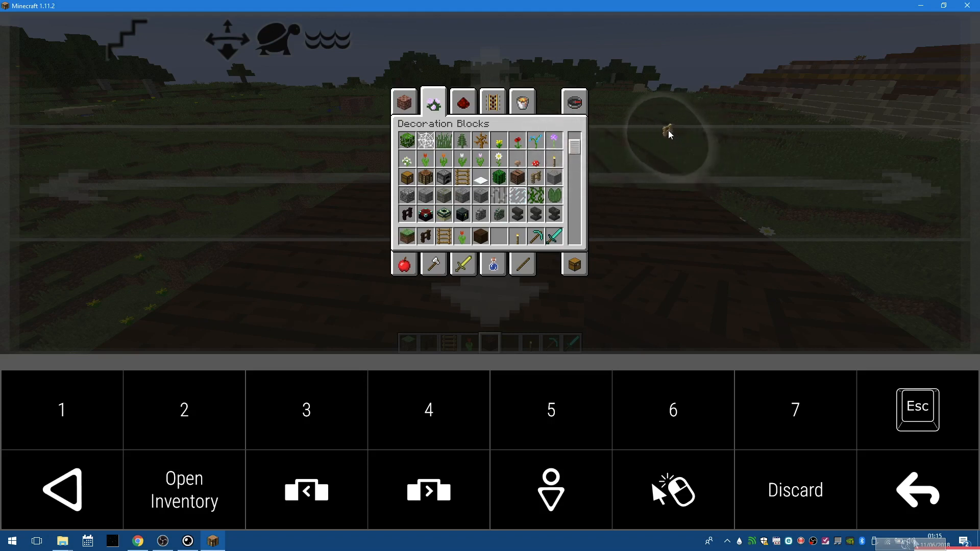
left_click(671, 489)
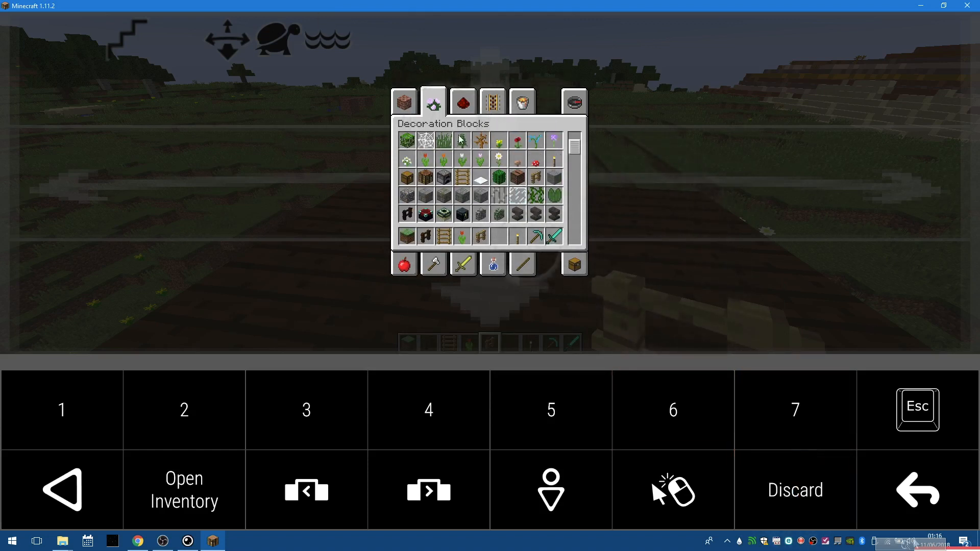
Close the inventory and return to the main controls holding the oak fence
key("7")
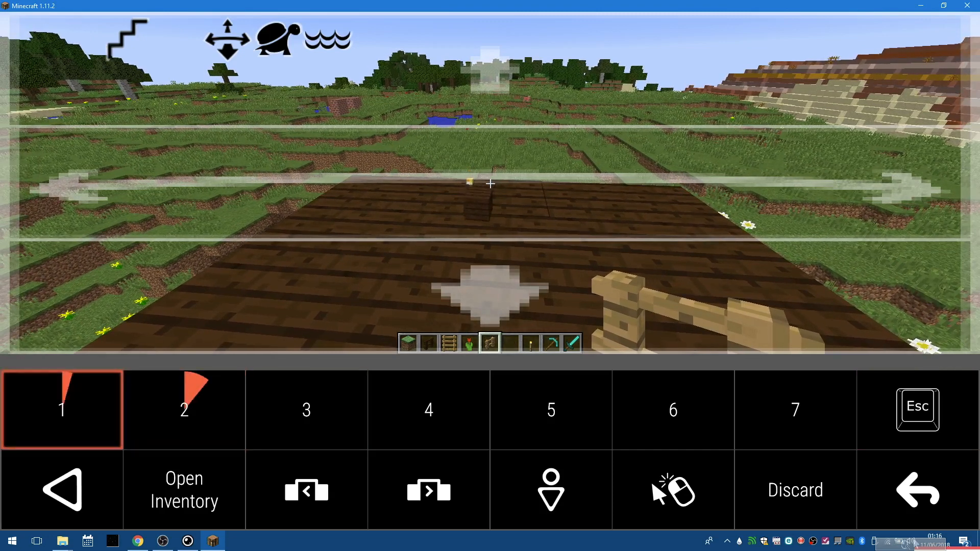
left_click(429, 410)
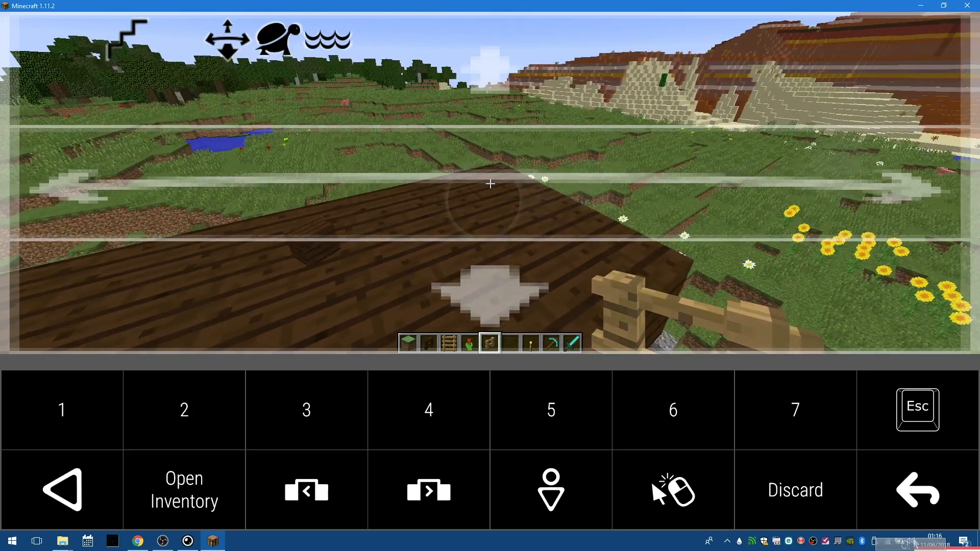
left_click(61, 489)
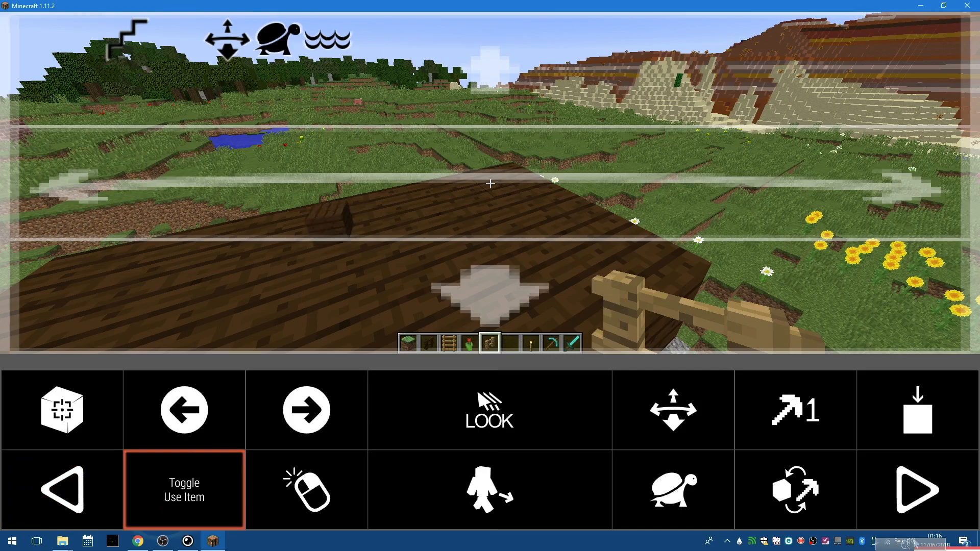
Place oak fence posts along the first platform edge, stopping the walk at the far side
left_click(307, 489)
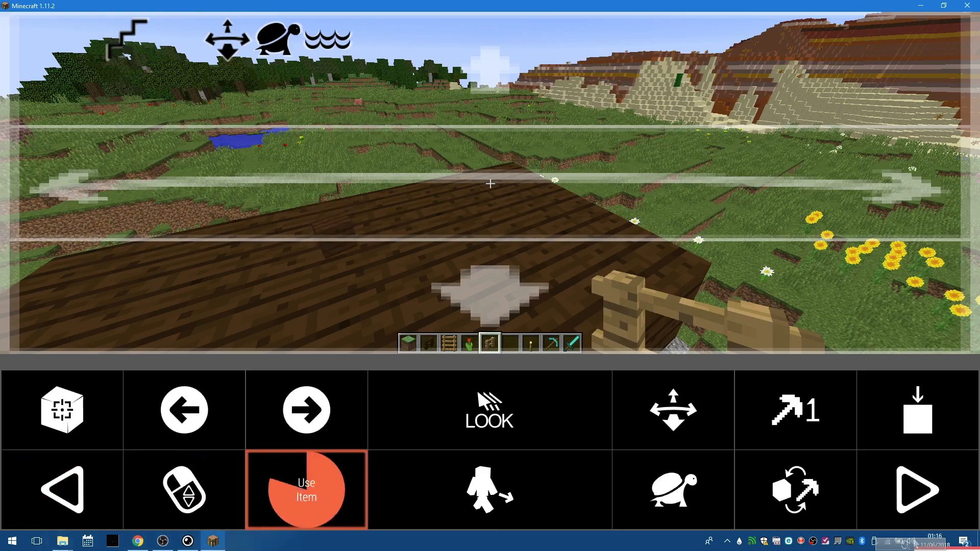
left_click(306, 489)
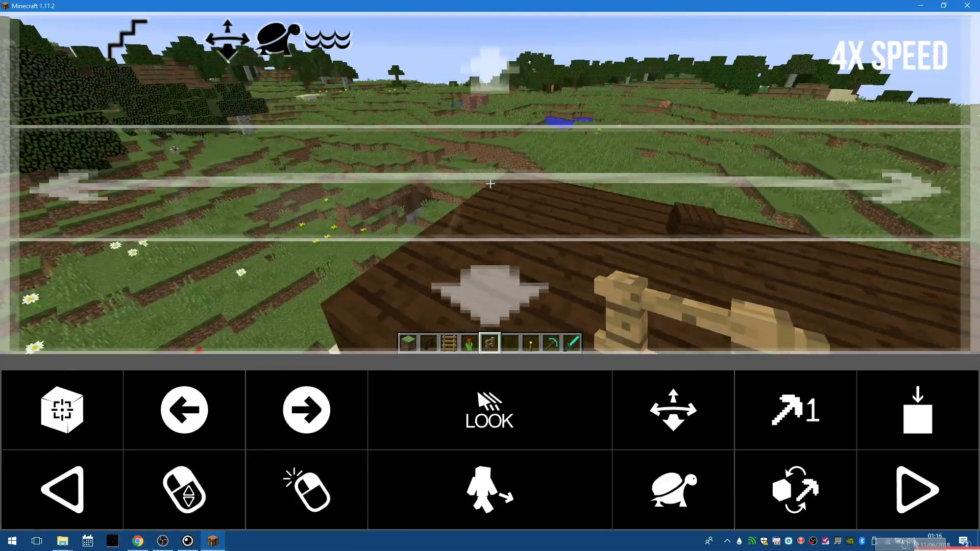
left_click(673, 410)
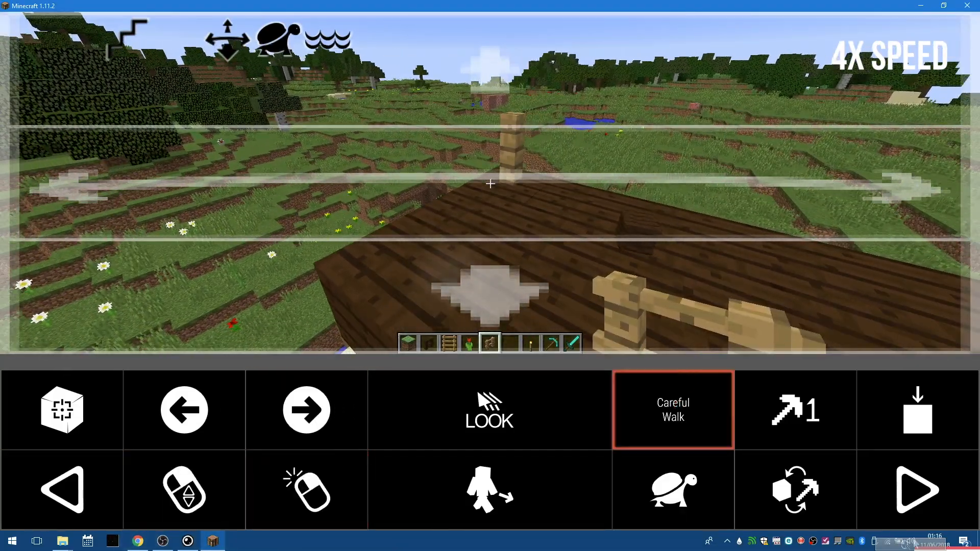
left_click(673, 410)
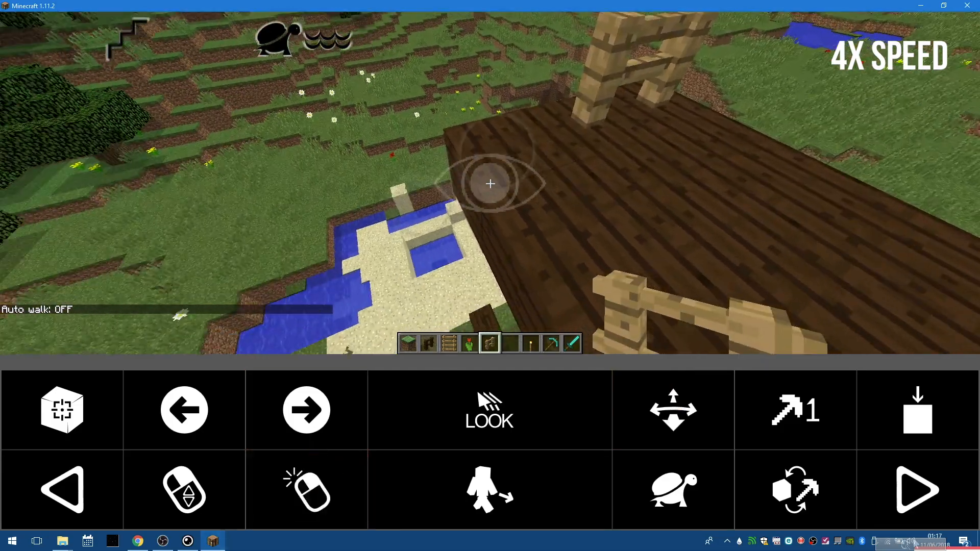
Extend the oak fence railing around the remaining platform edges
left_click(306, 489)
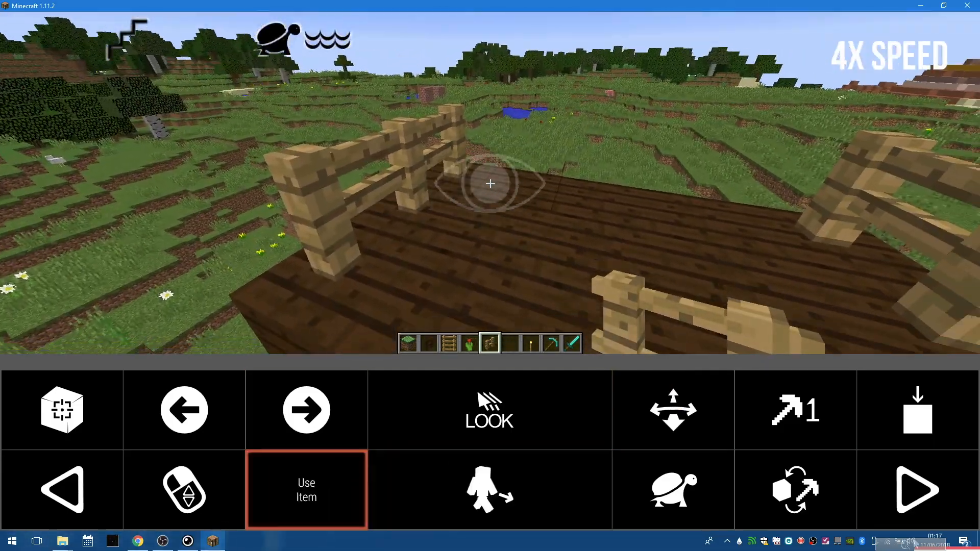
left_click(305, 489)
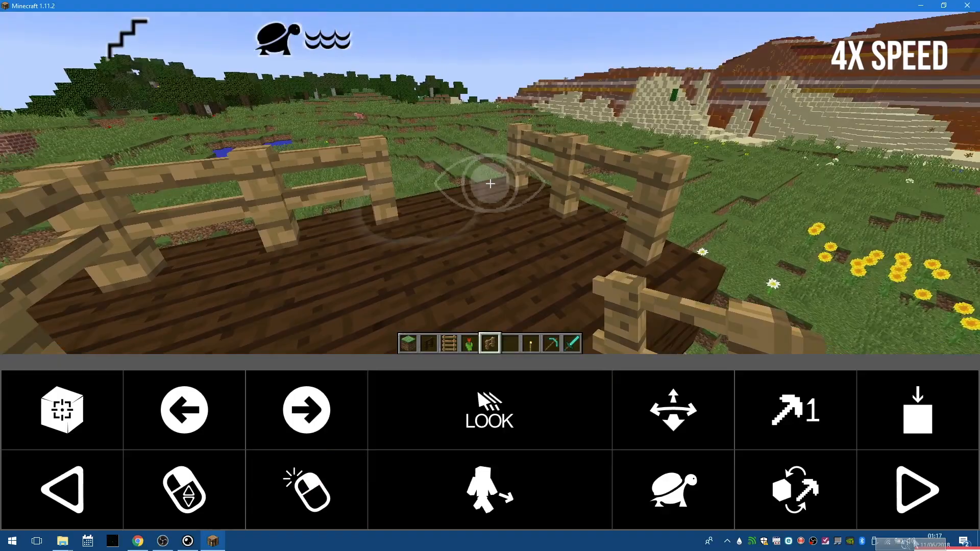
left_click(673, 409)
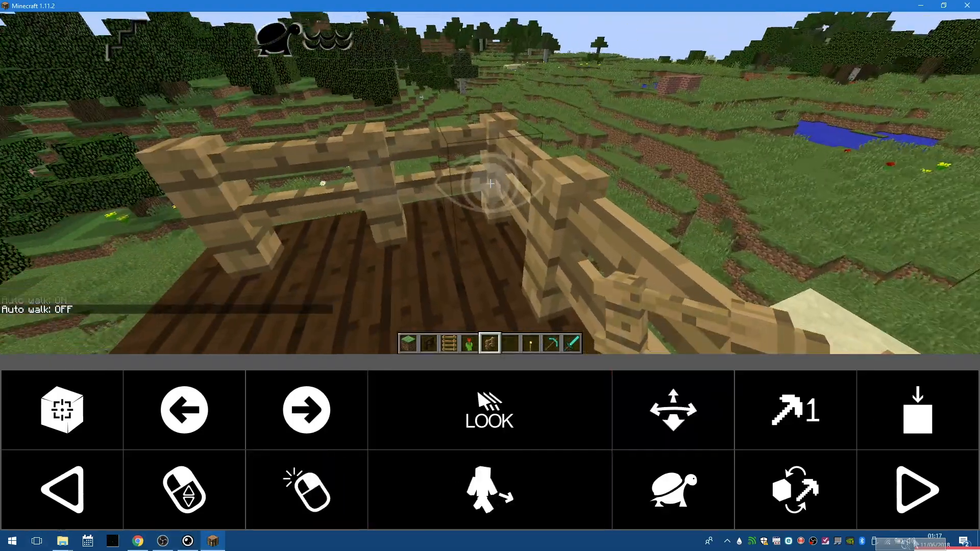
Turn auto-walk on to cross the platform and look over the fence railing
left_click(489, 489)
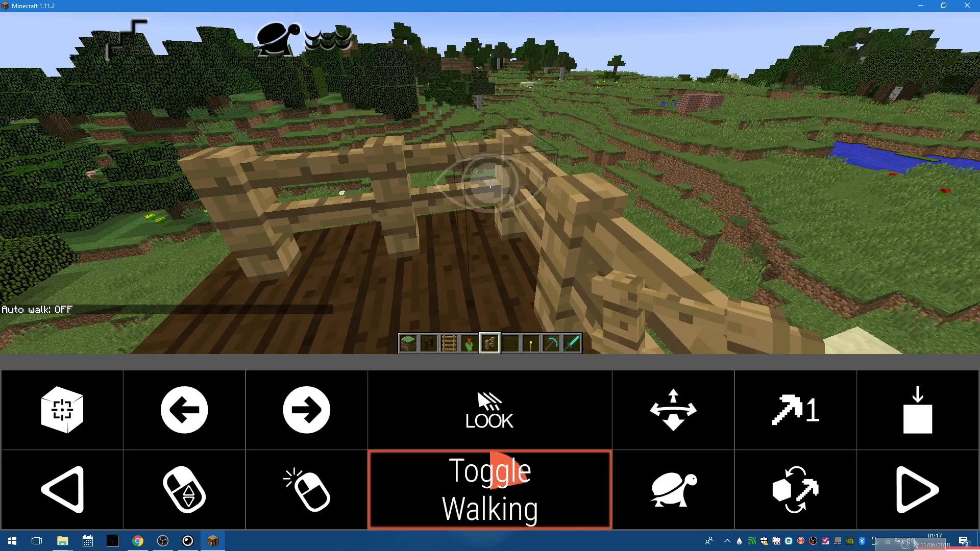
left_click(489, 489)
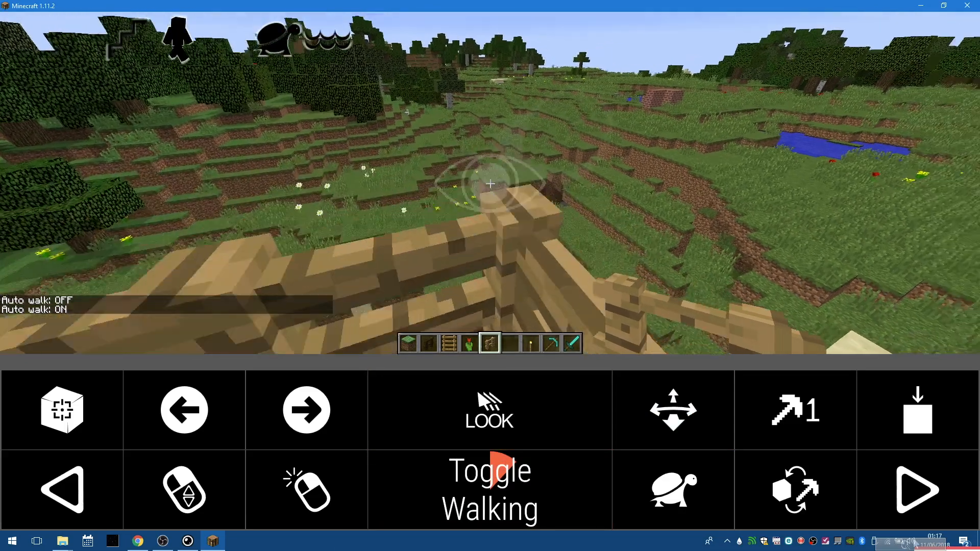
left_click(489, 488)
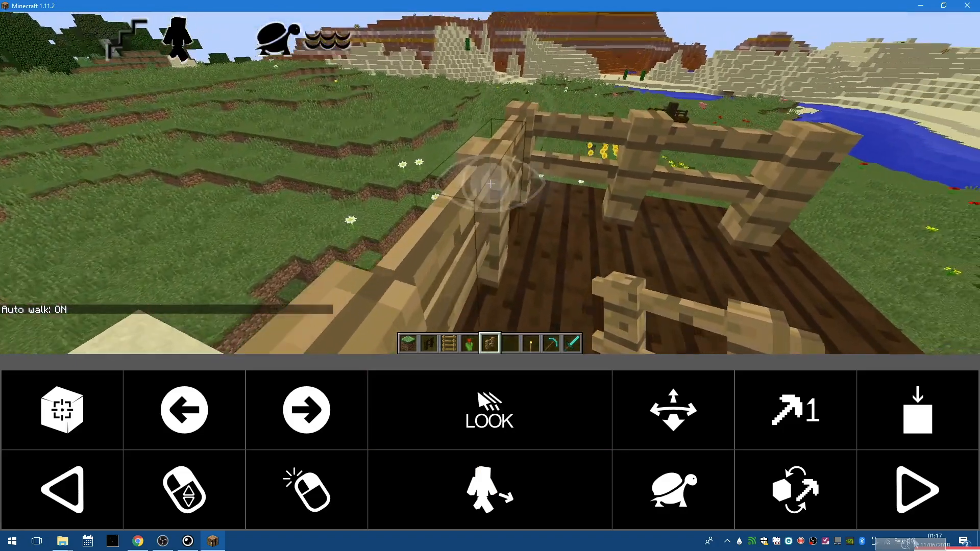
left_click(489, 489)
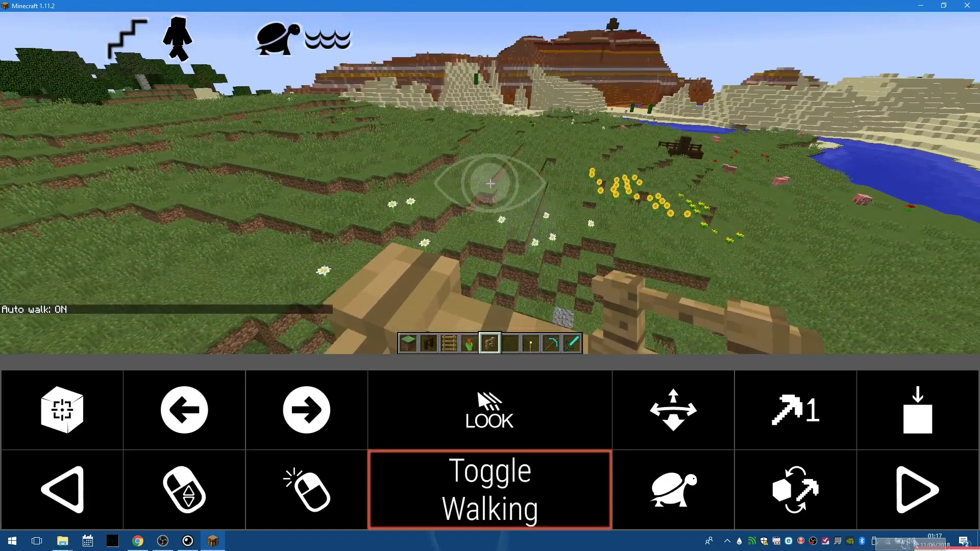